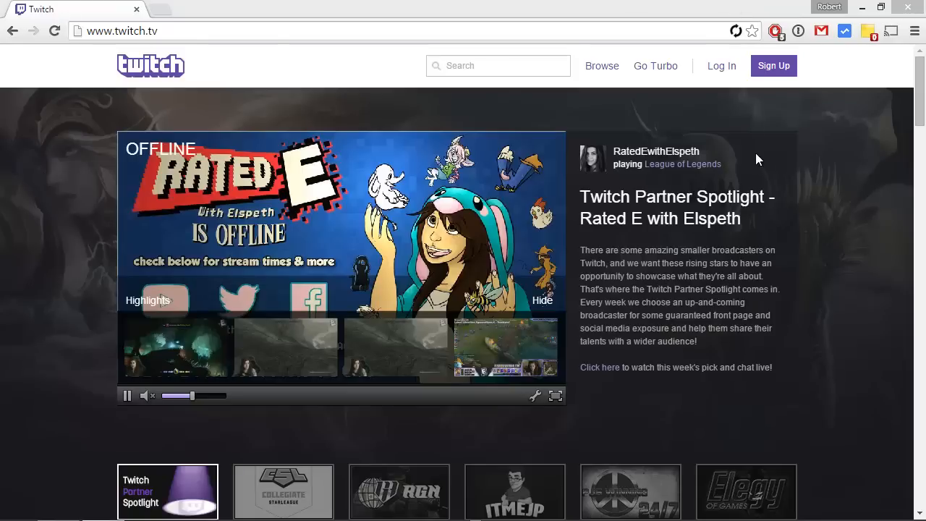
mouse_move(784, 171)
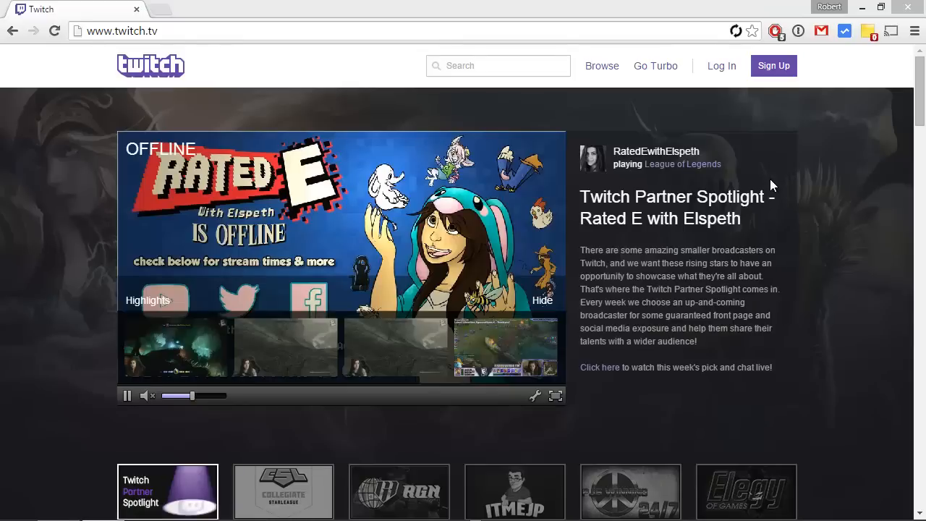
click(773, 66)
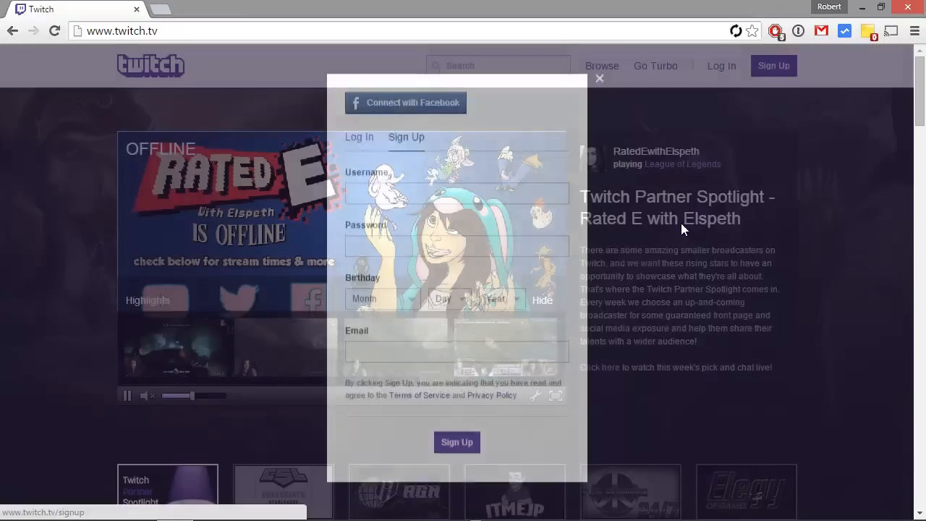
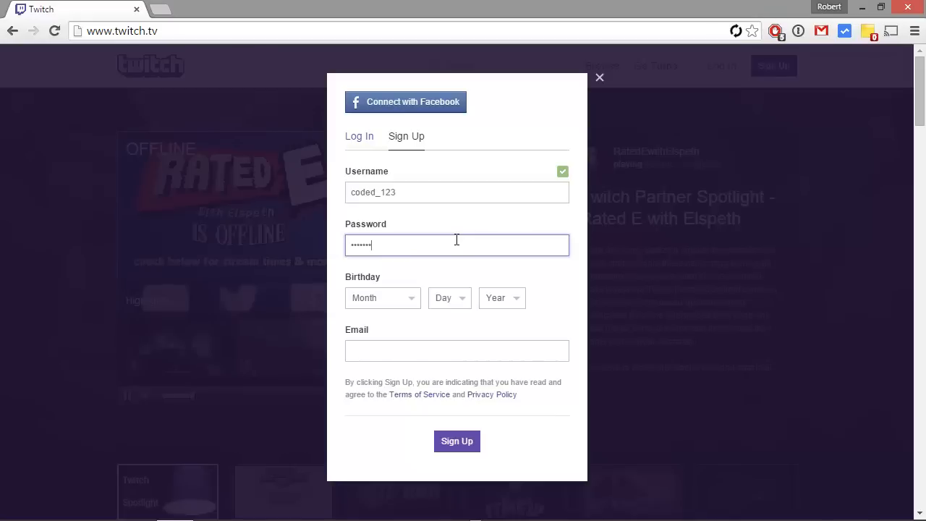
click(443, 298)
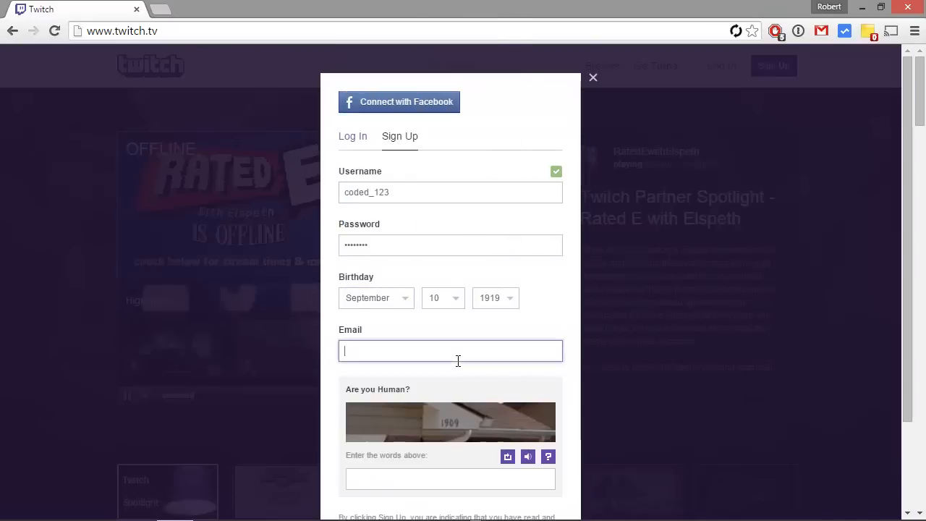
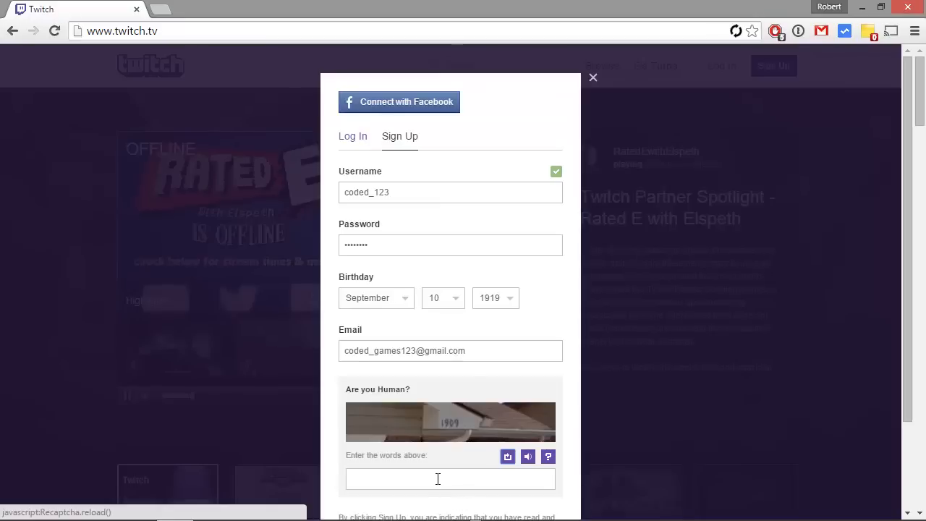
- Enter e-mail 'coded_games' and captcha answer '1901', then submit the registration
text(1901)
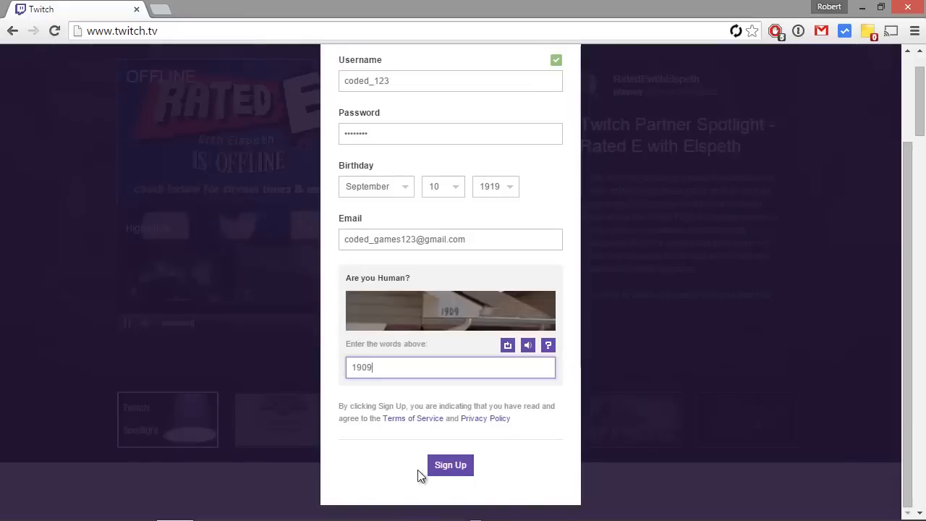
click(449, 464)
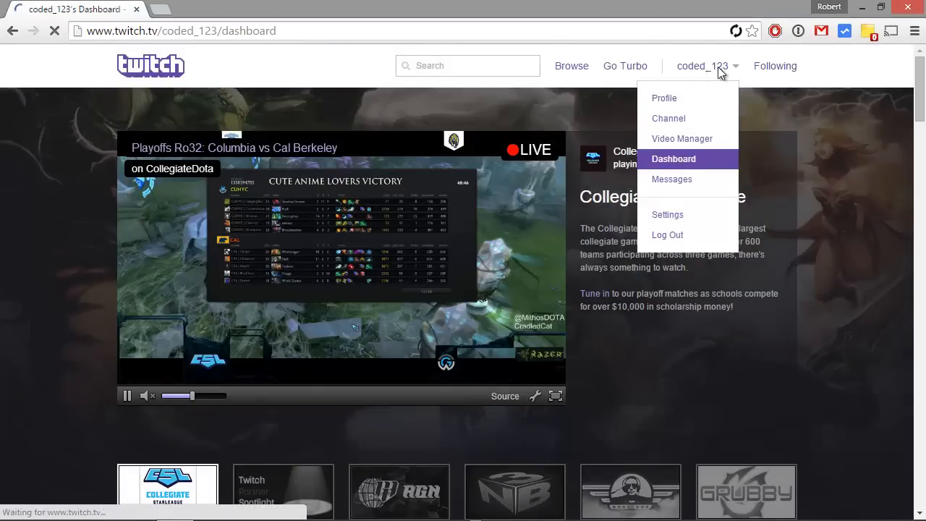
- Reveal the channel's stream key on the dashboard and head to speedtest.net in a new tab
click(673, 157)
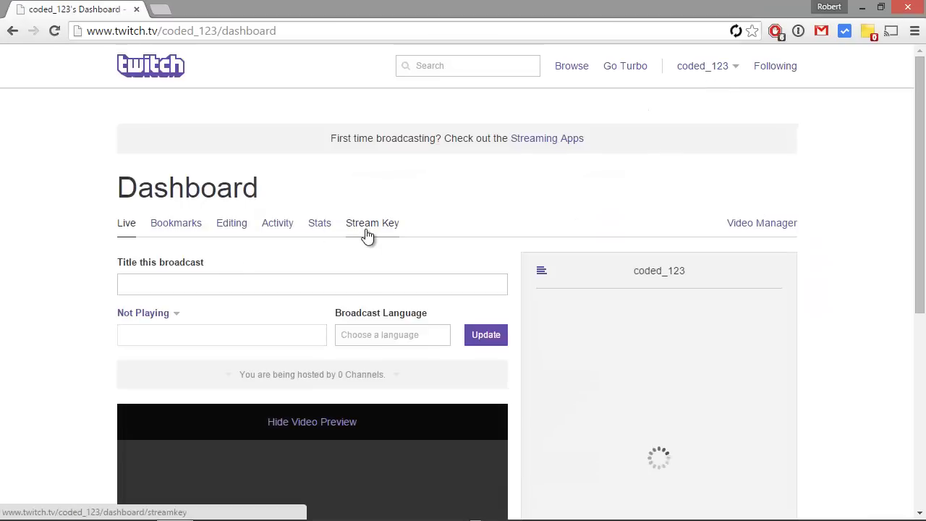
click(372, 223)
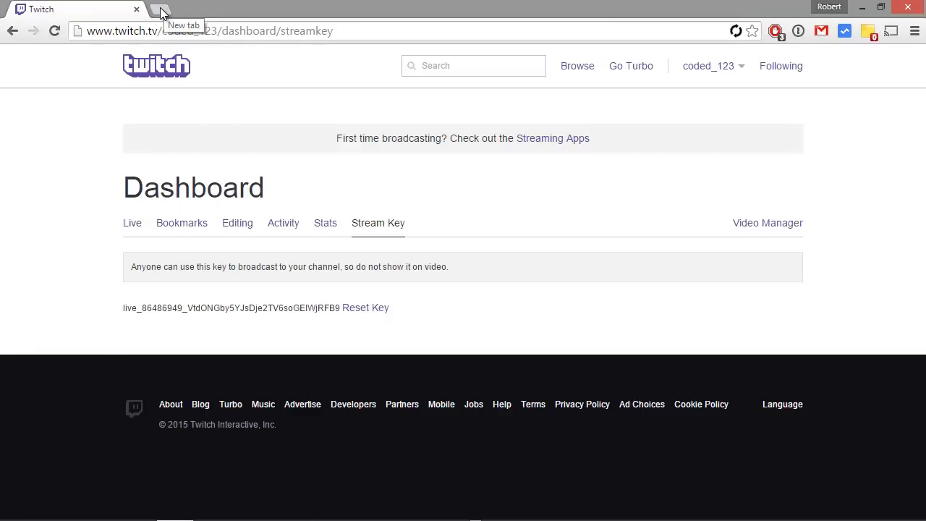
text(speedtest.net)
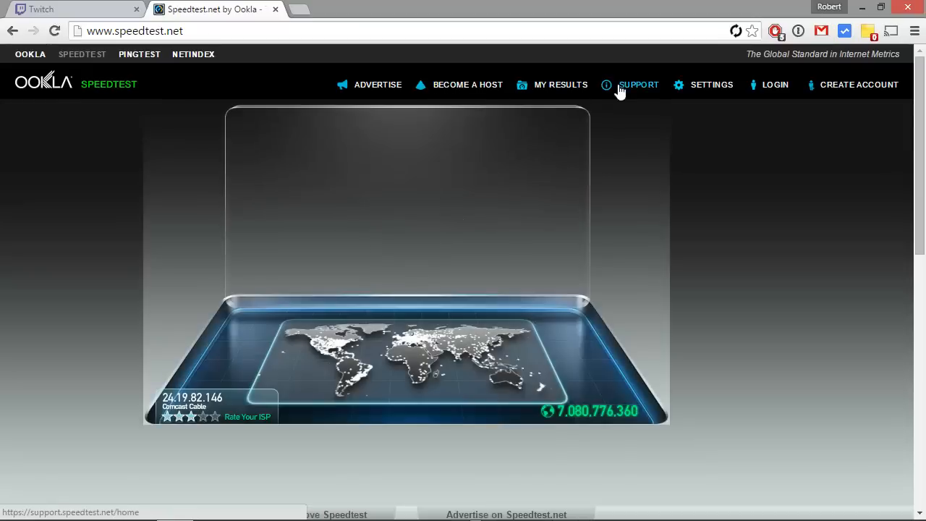
- Set Speedtest.net to measure speeds in kilobits and save the preference
click(712, 84)
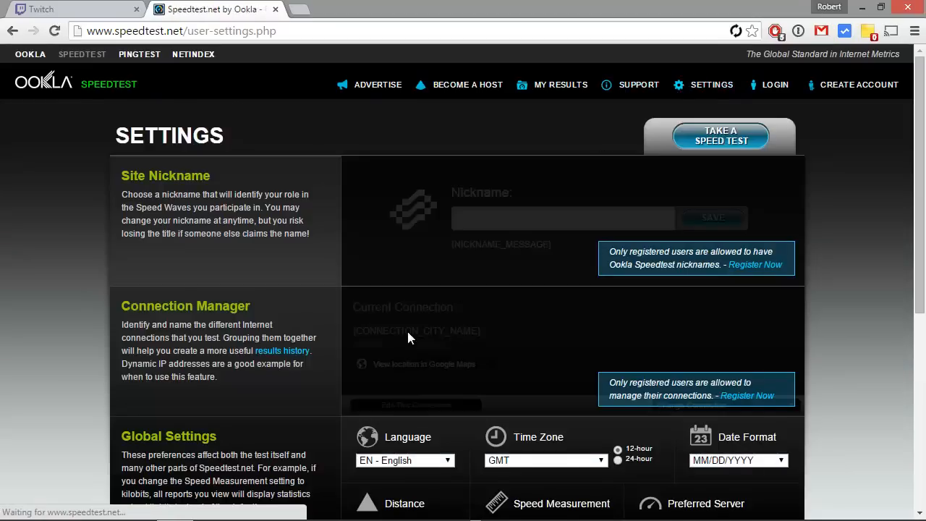
click(547, 238)
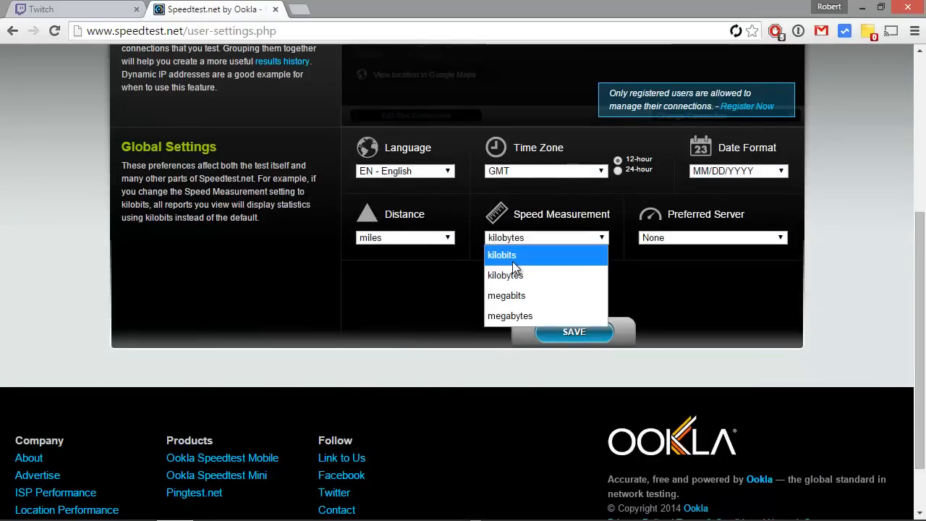
click(573, 331)
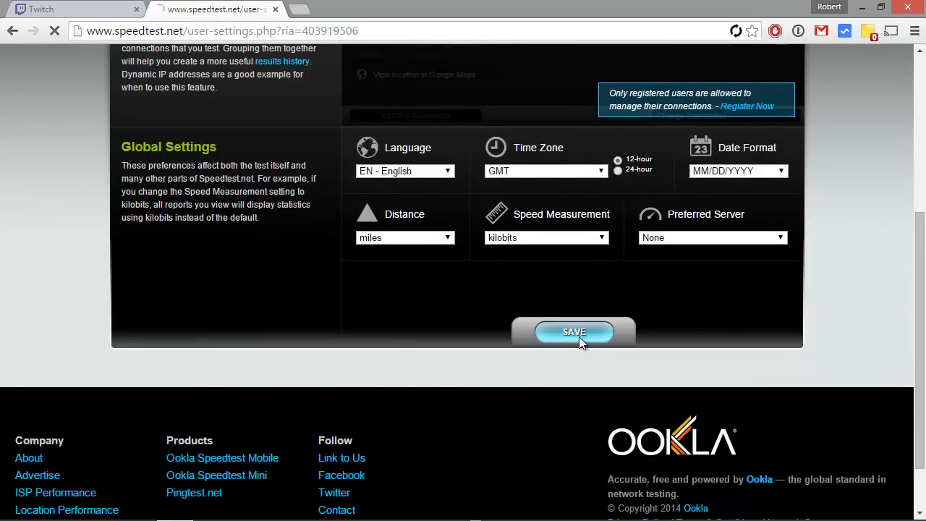
click(573, 331)
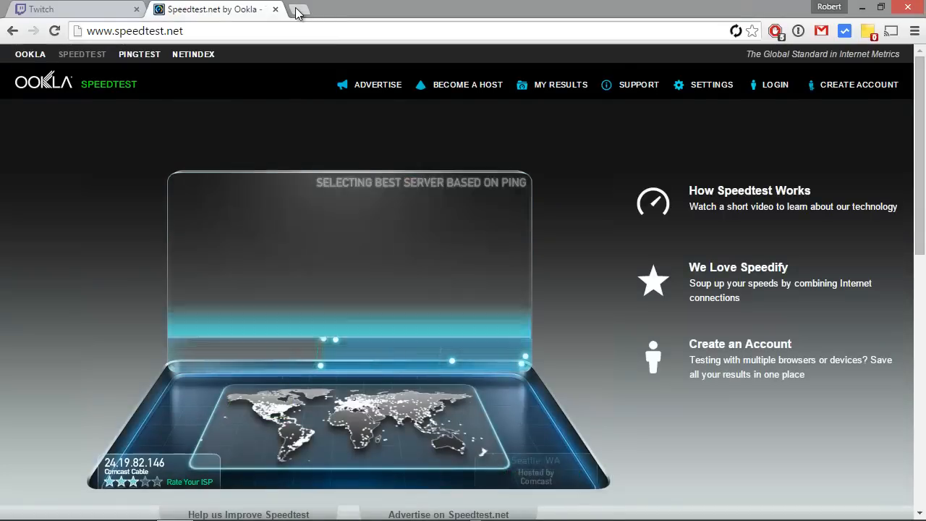
- Search 'obs' in a new tab and reach the OBS project's download page
click(305, 9)
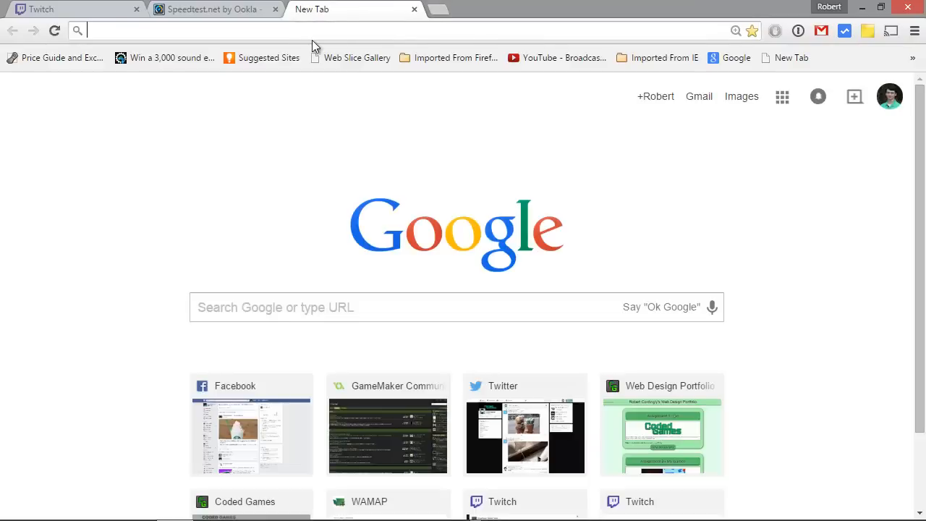
text(obsproject.com)
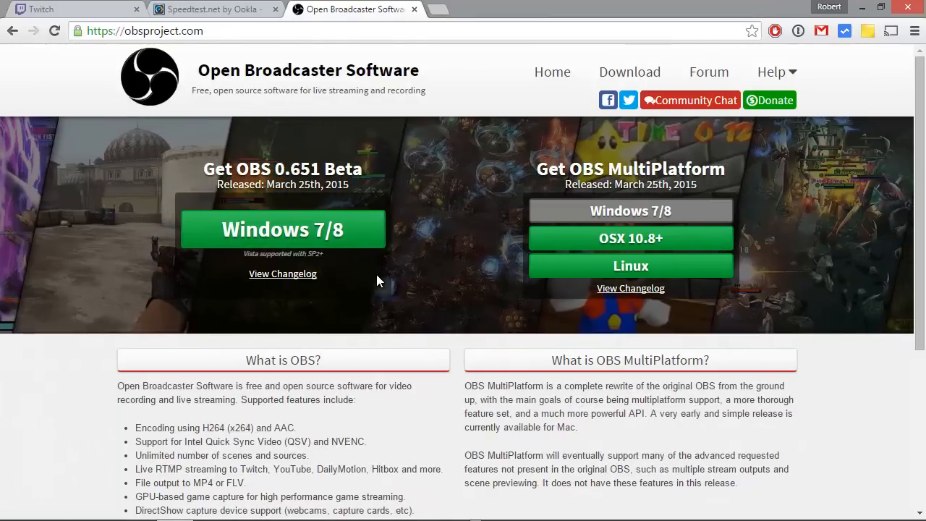
mouse_move(625, 75)
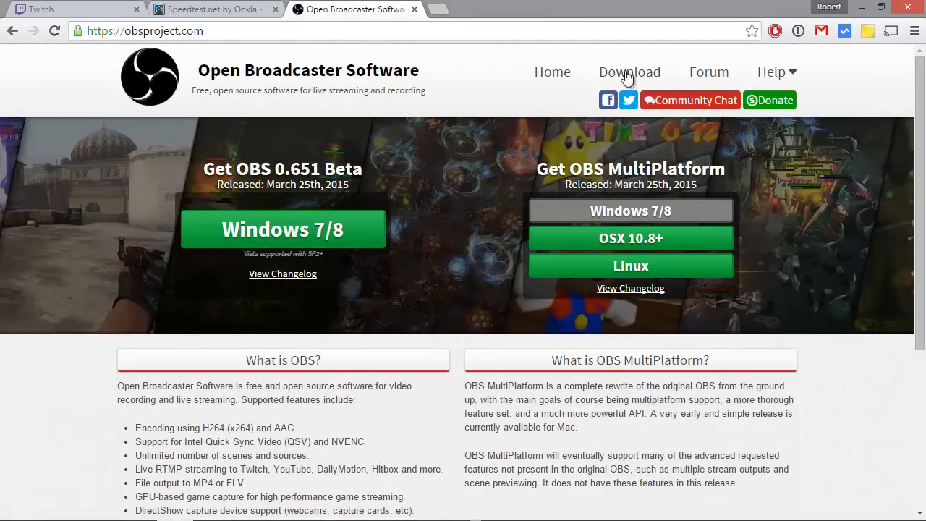
click(629, 72)
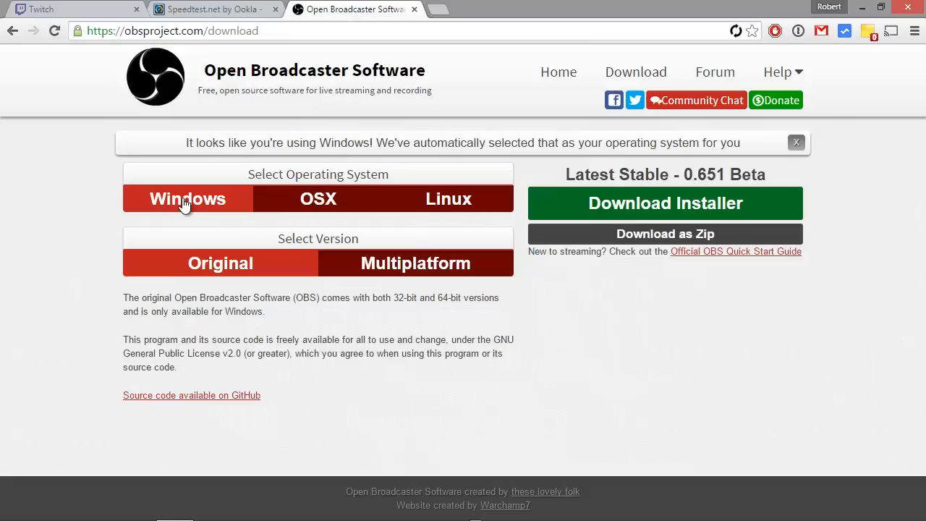
mouse_move(201, 240)
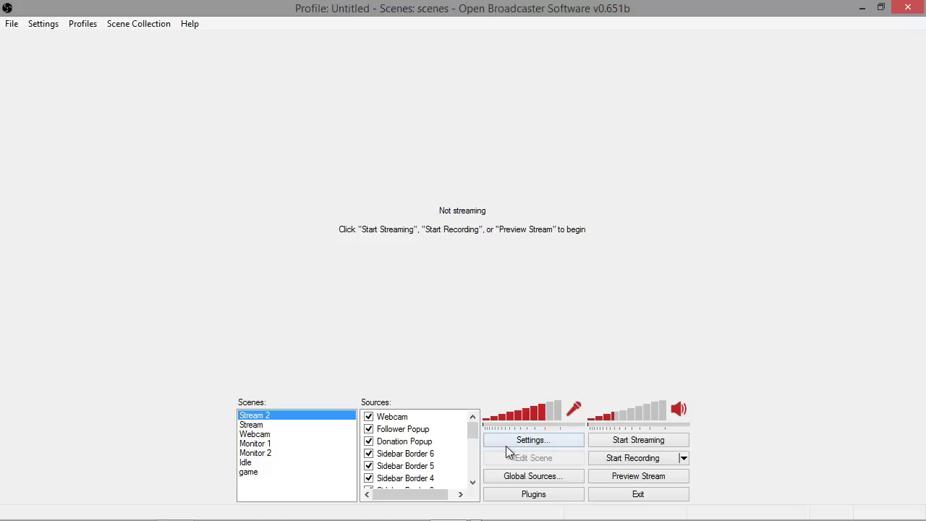
- Bring up the OBS Settings window on its General page
click(532, 440)
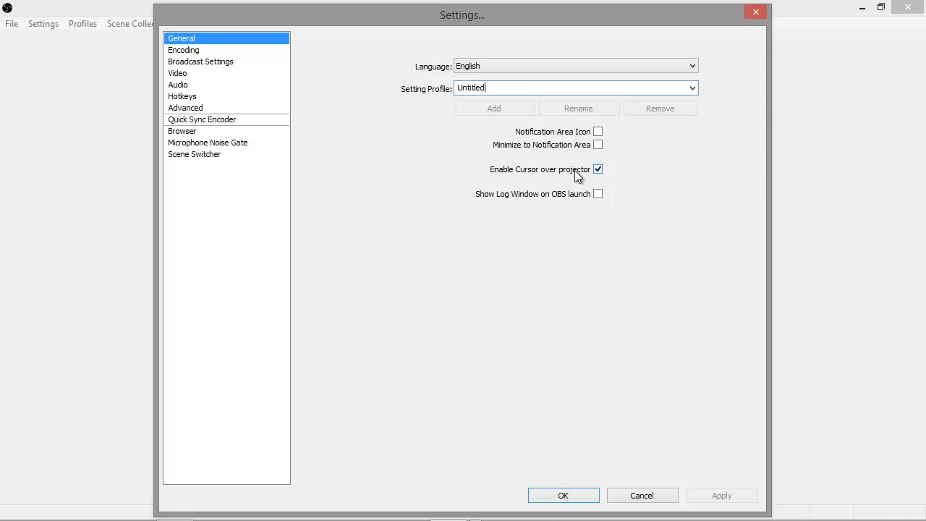
click(185, 49)
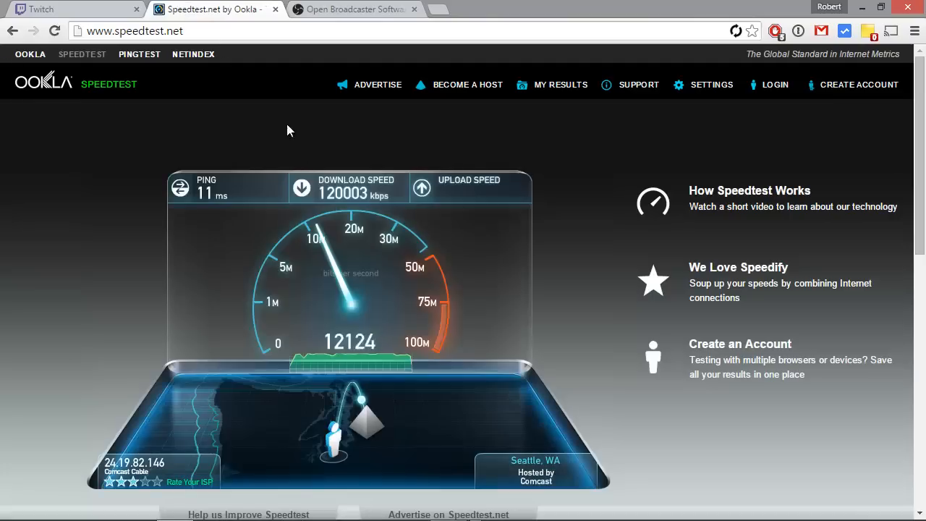
mouse_move(491, 258)
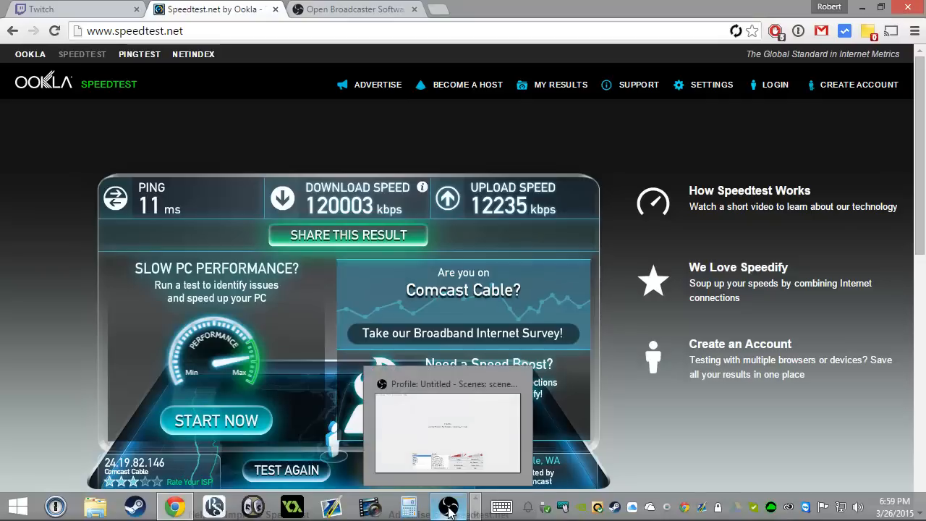
mouse_move(449, 513)
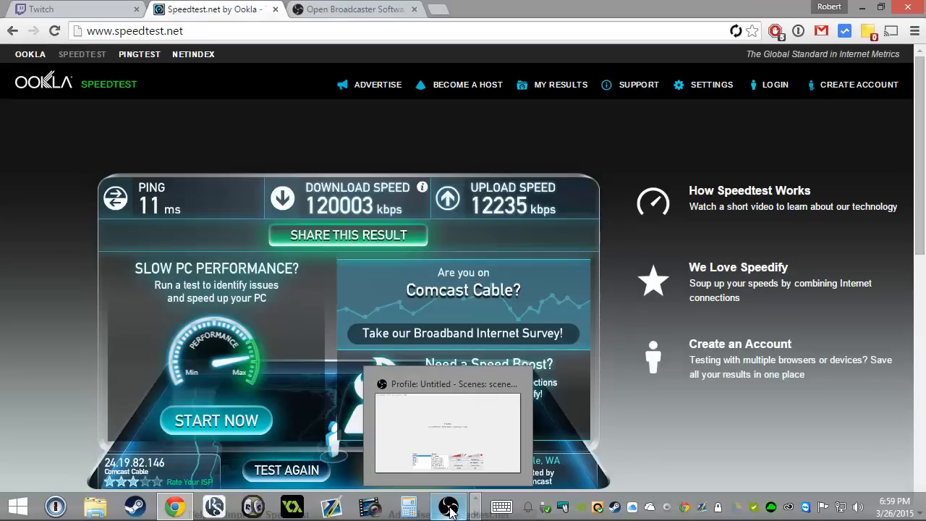
mouse_move(449, 504)
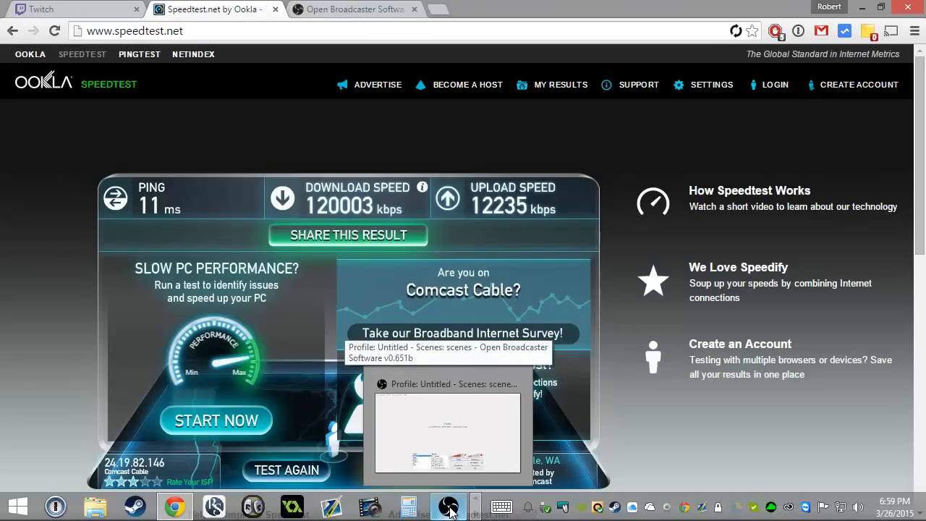
- Set the encoding buffer size to 2000 kbit alongside the 3000 kb/s CBR max bitrate
click(452, 503)
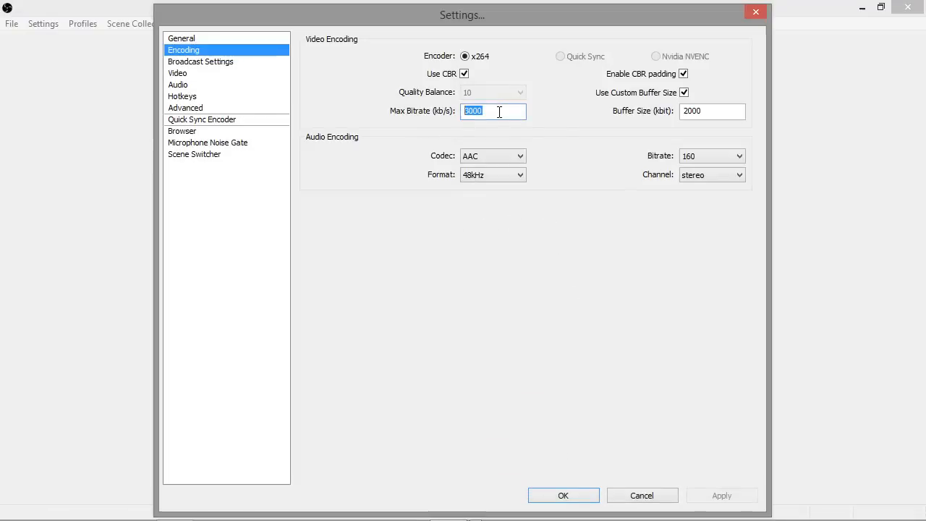
mouse_move(434, 118)
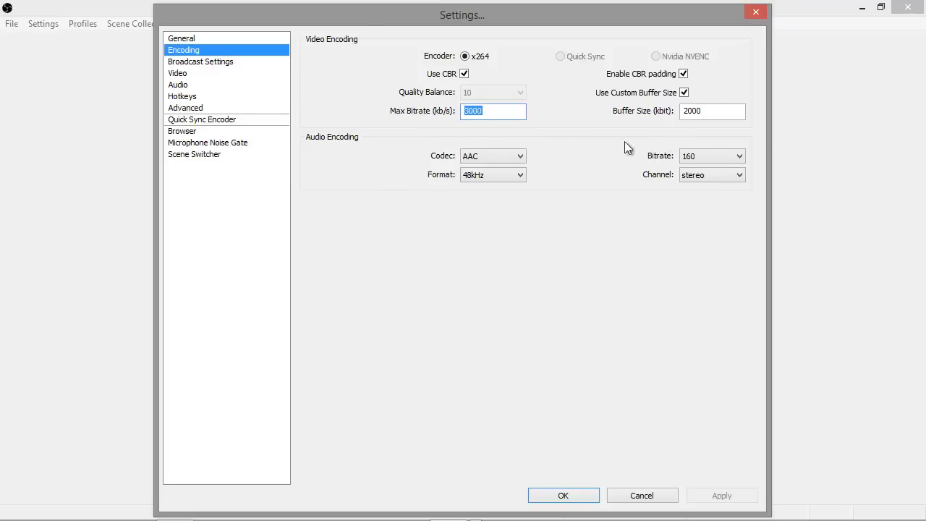
click(712, 110)
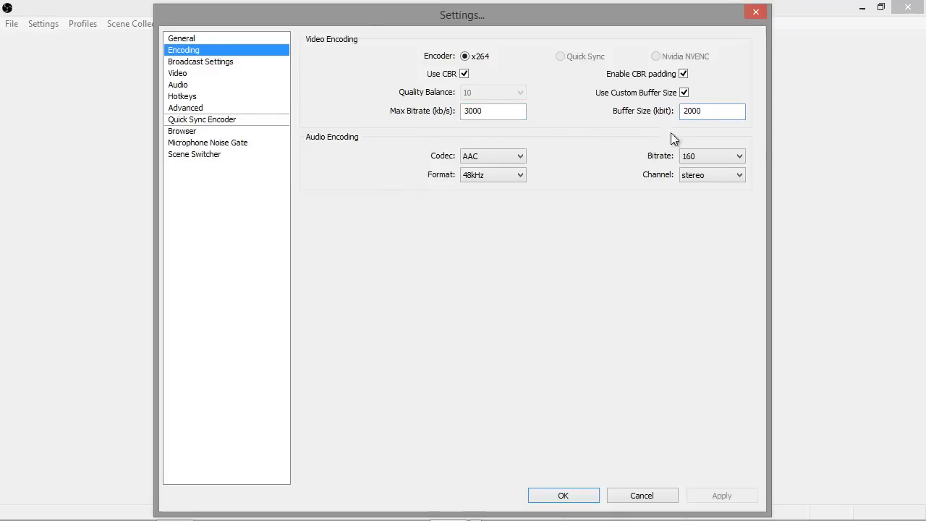
click(200, 61)
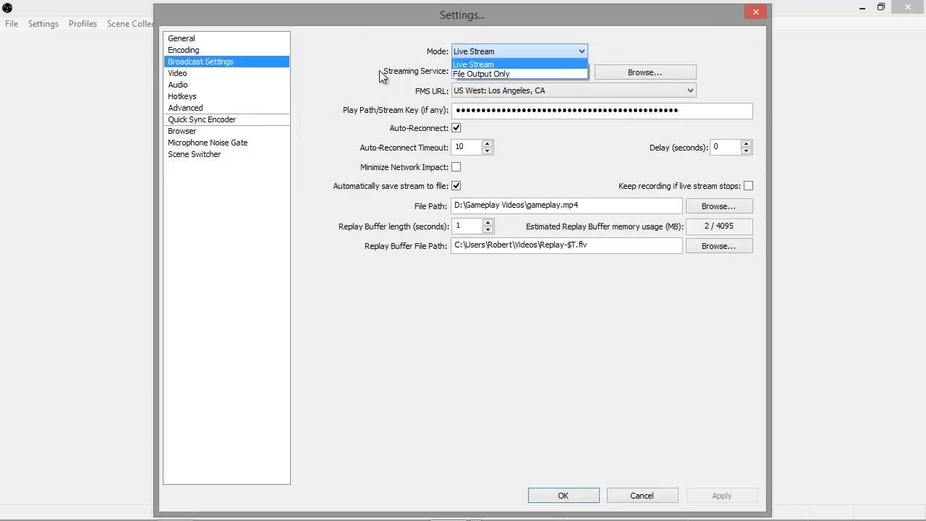
- Set broadcast mode to Live Stream on Twitch via the US West: Los Angeles server
click(473, 64)
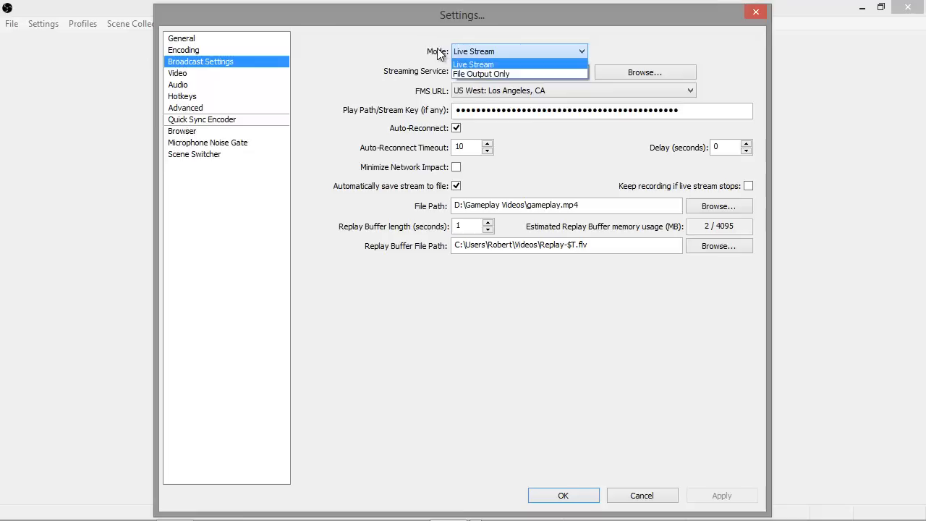
mouse_move(474, 74)
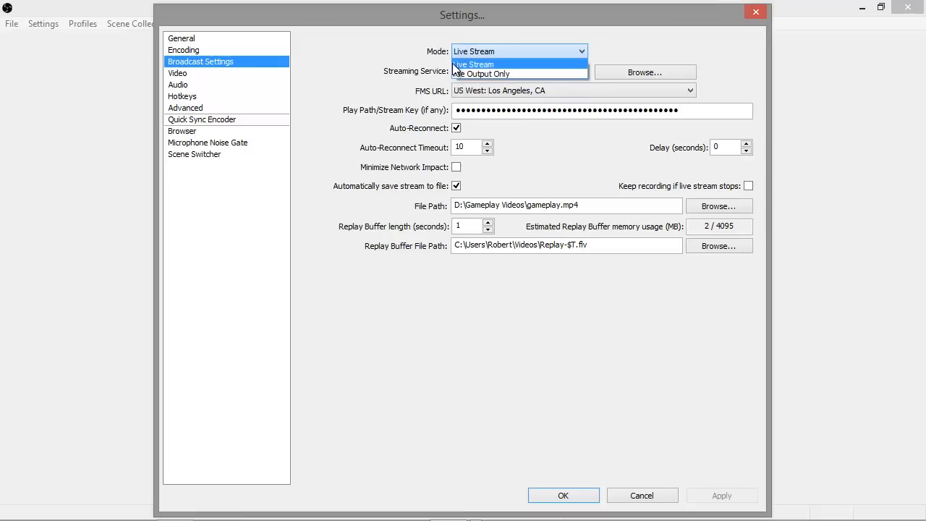
click(517, 71)
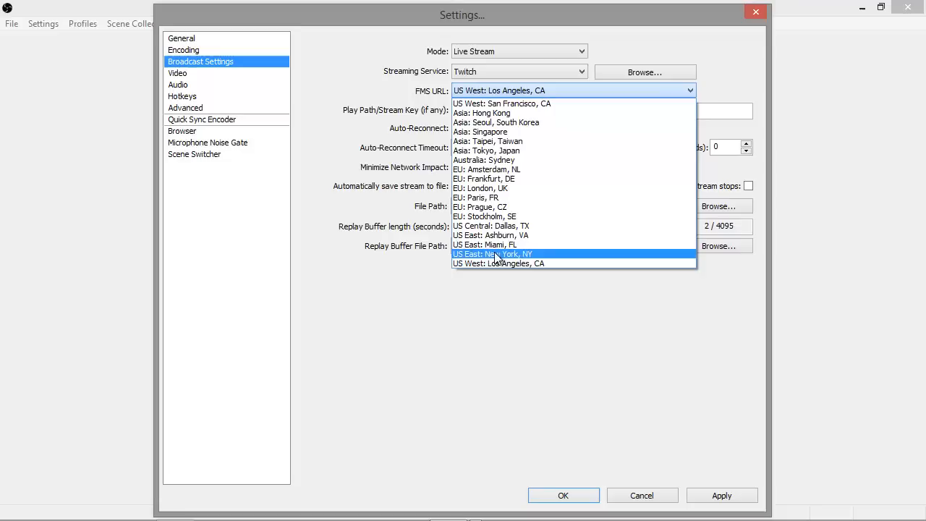
mouse_move(505, 193)
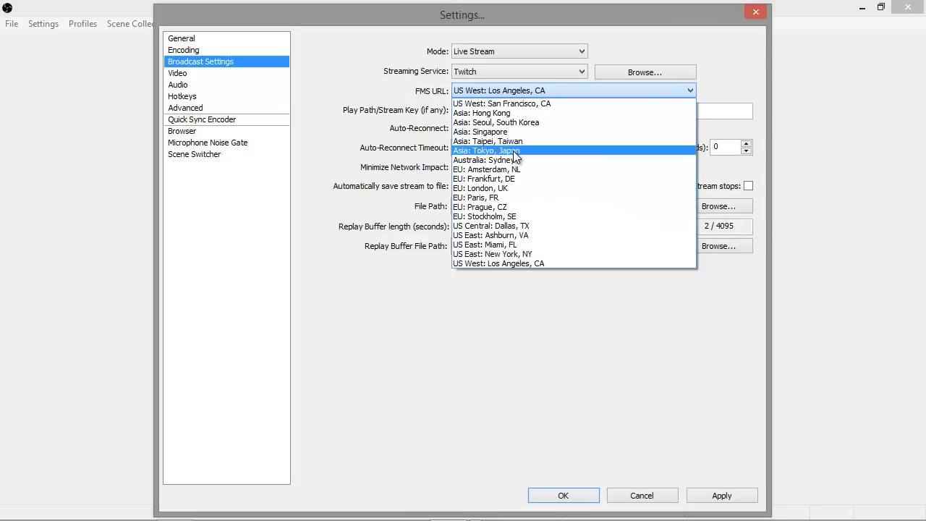
mouse_move(501, 265)
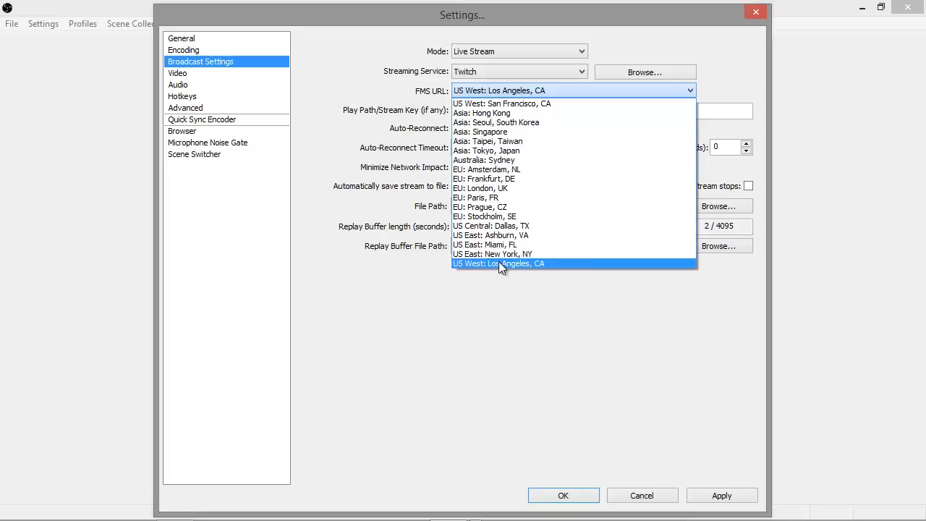
click(500, 264)
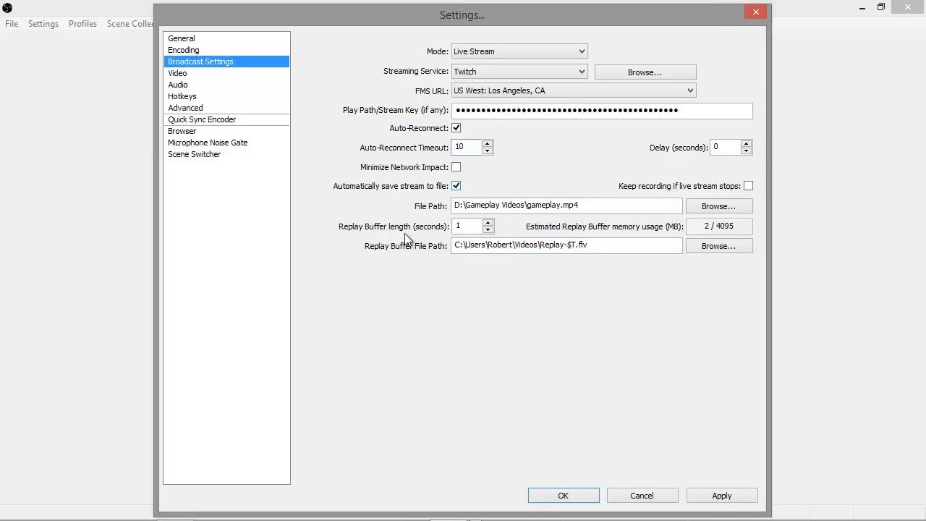
mouse_move(346, 187)
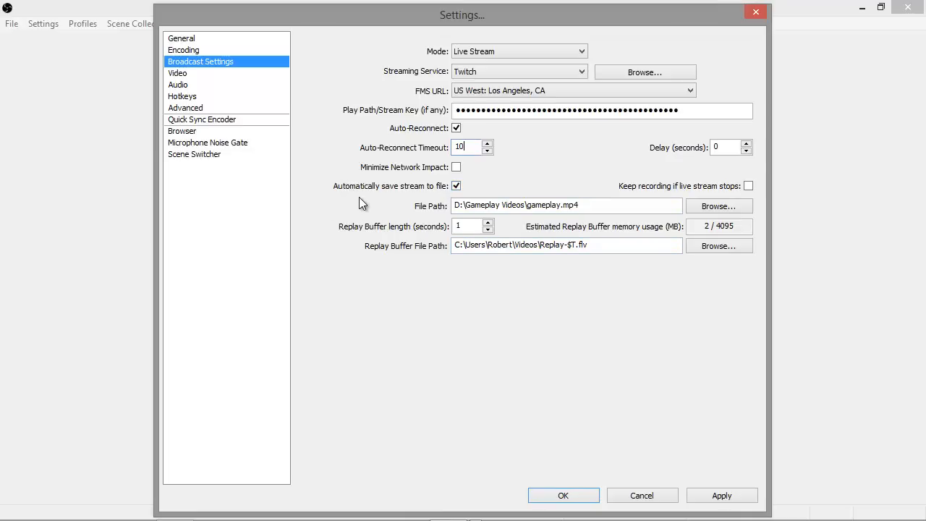
mouse_move(431, 196)
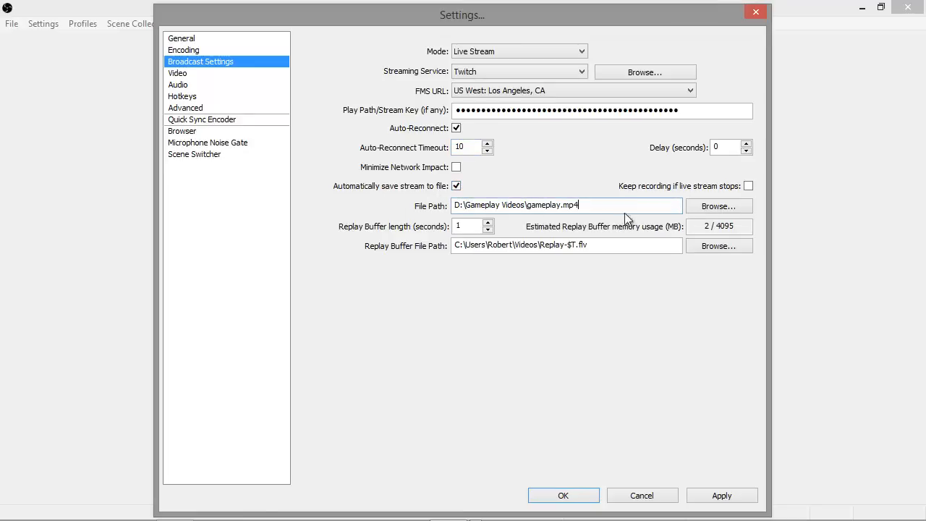
- Keep the stream key and gameplay.mp4 save path, applying the broadcast changes
click(566, 246)
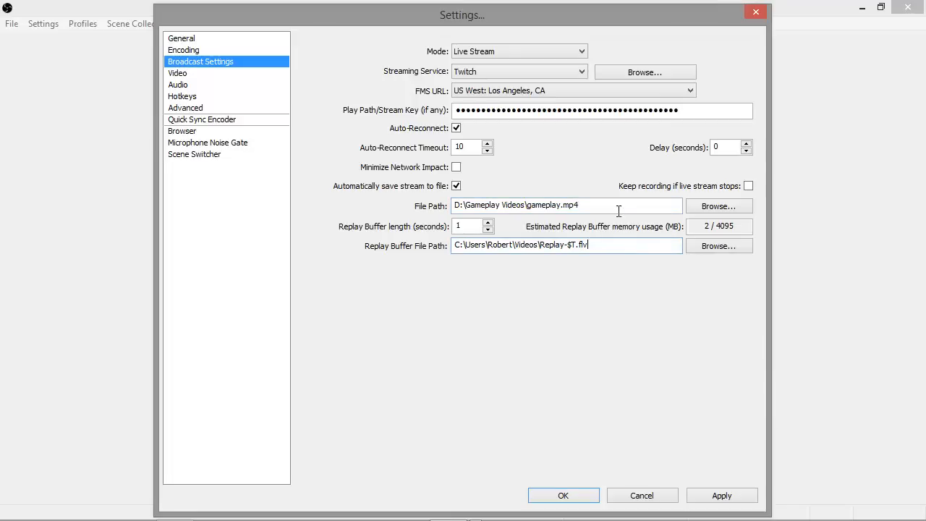
click(178, 72)
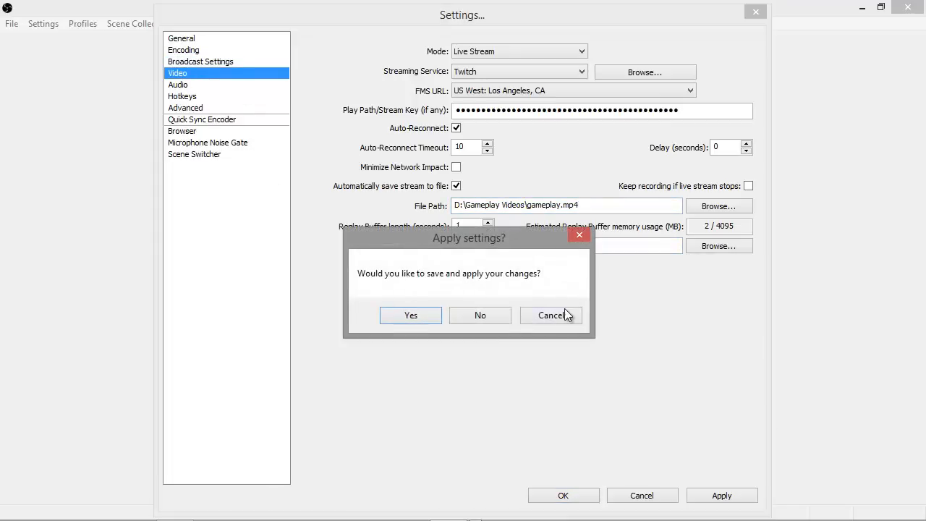
mouse_move(487, 318)
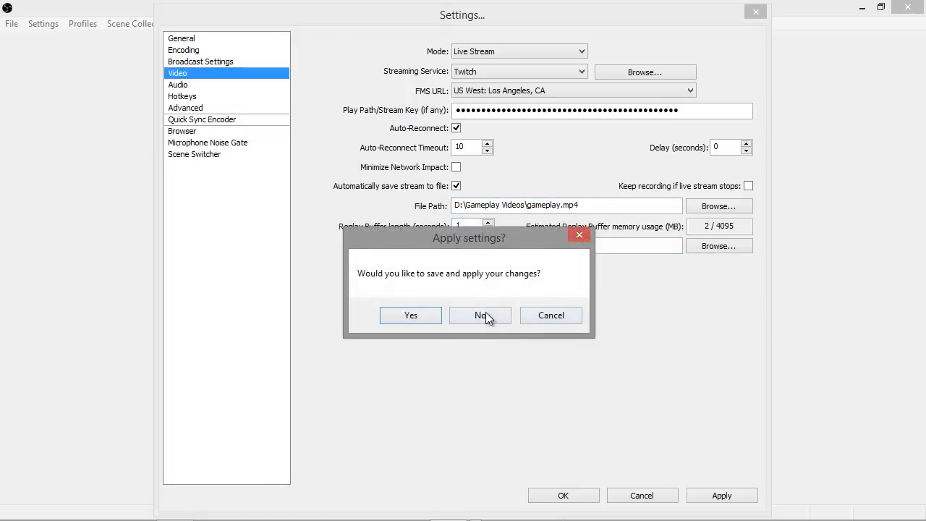
click(480, 316)
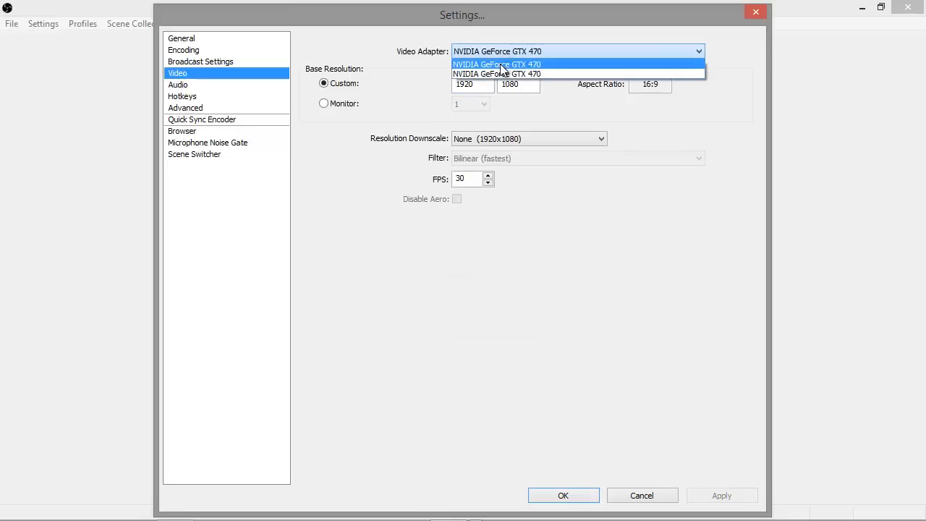
mouse_move(506, 75)
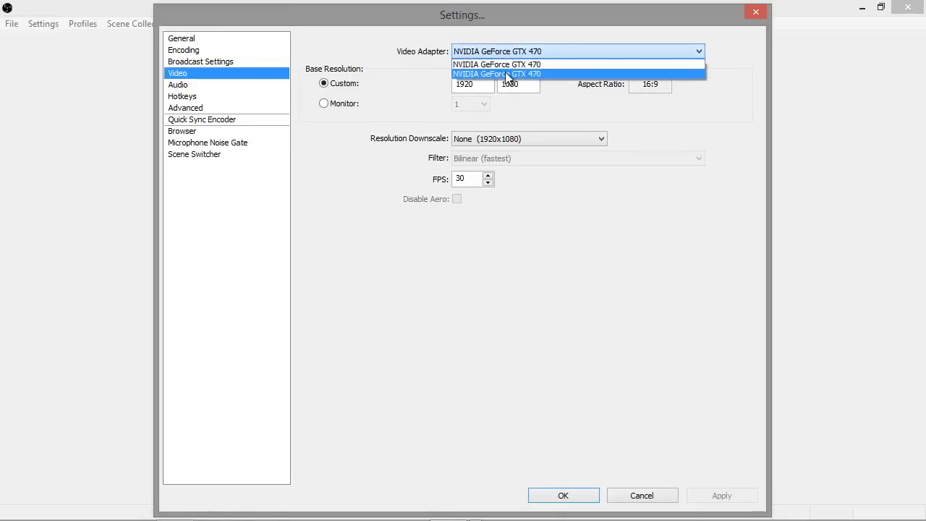
- Keep the GeForce GTX 470 adapter with the custom 1920×1080 base resolution at 30 FPS
click(506, 72)
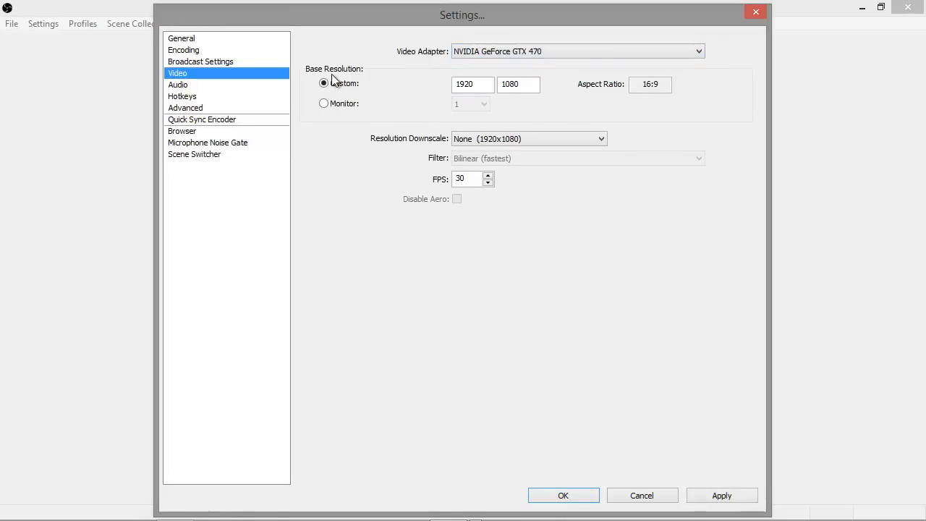
click(518, 84)
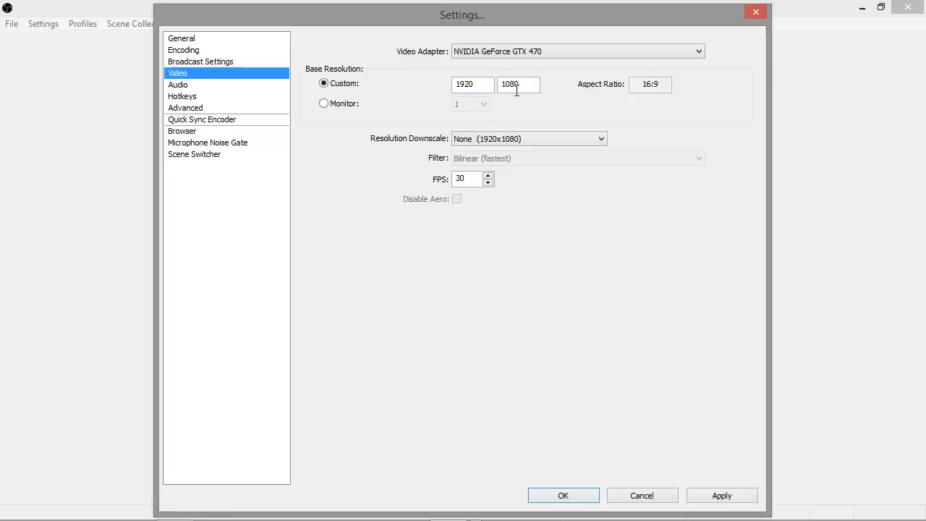
mouse_move(489, 110)
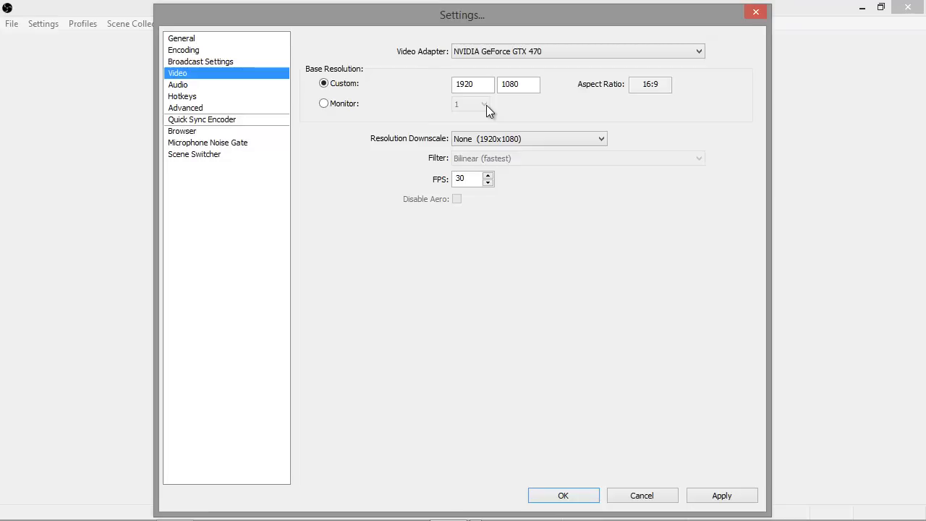
mouse_move(426, 189)
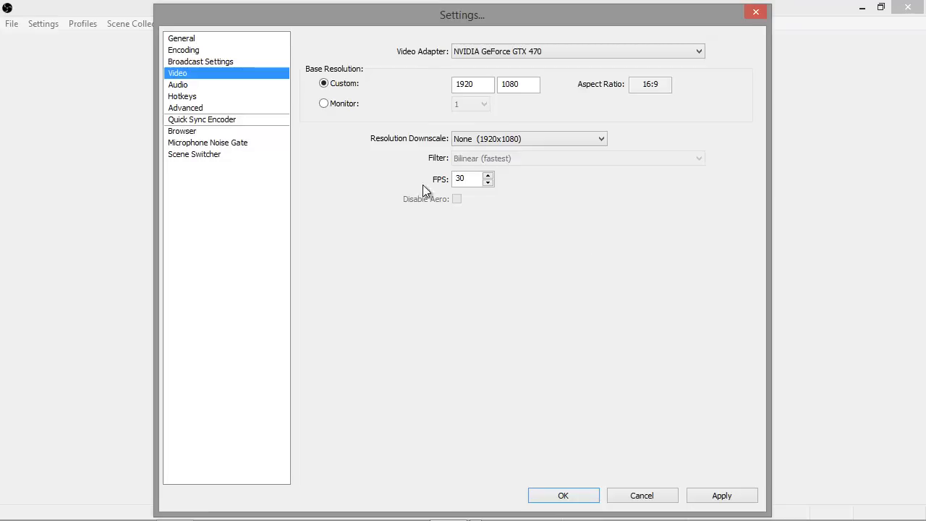
mouse_move(383, 121)
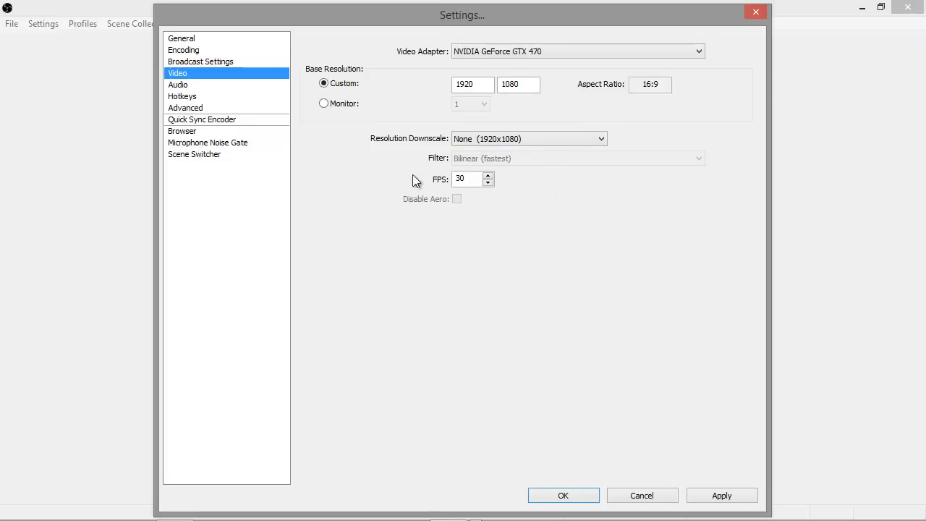
- Move to the Audio settings, applying changes, with default desktop and mic devices and boost 3
click(178, 84)
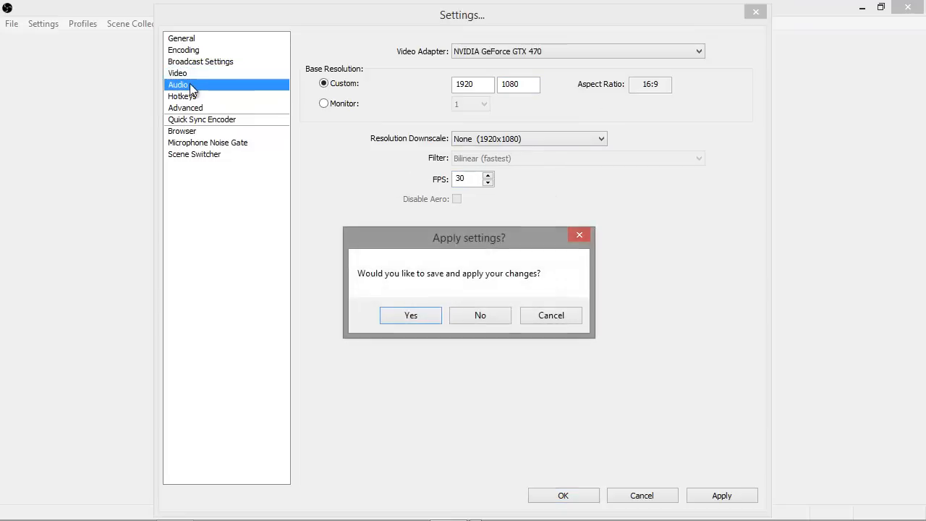
click(409, 315)
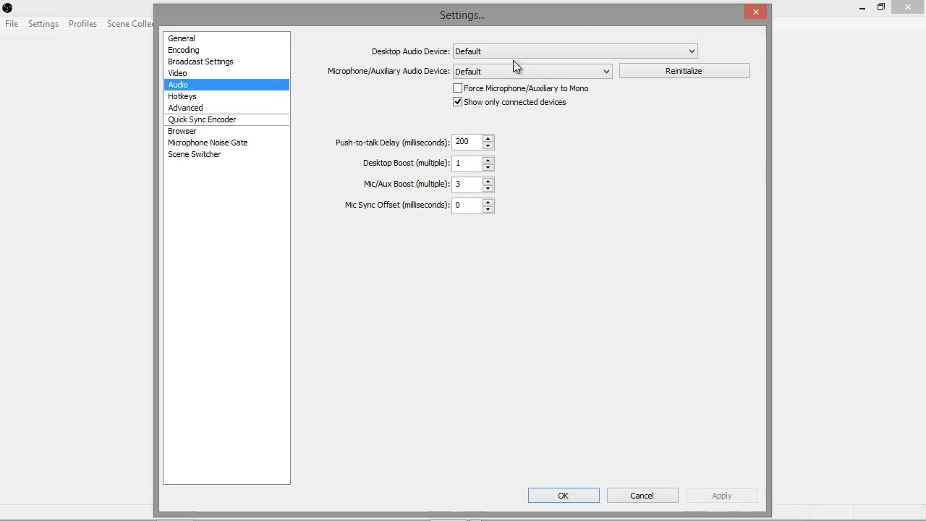
mouse_move(608, 353)
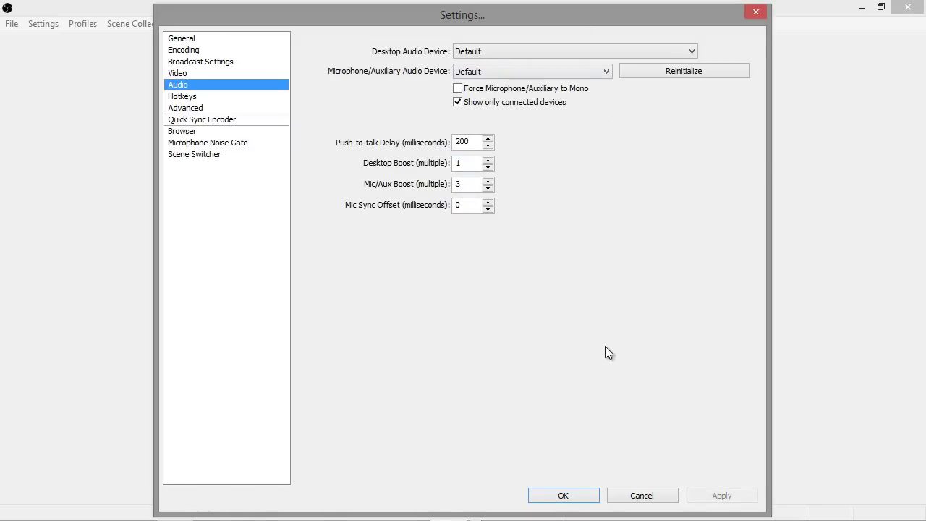
mouse_move(654, 330)
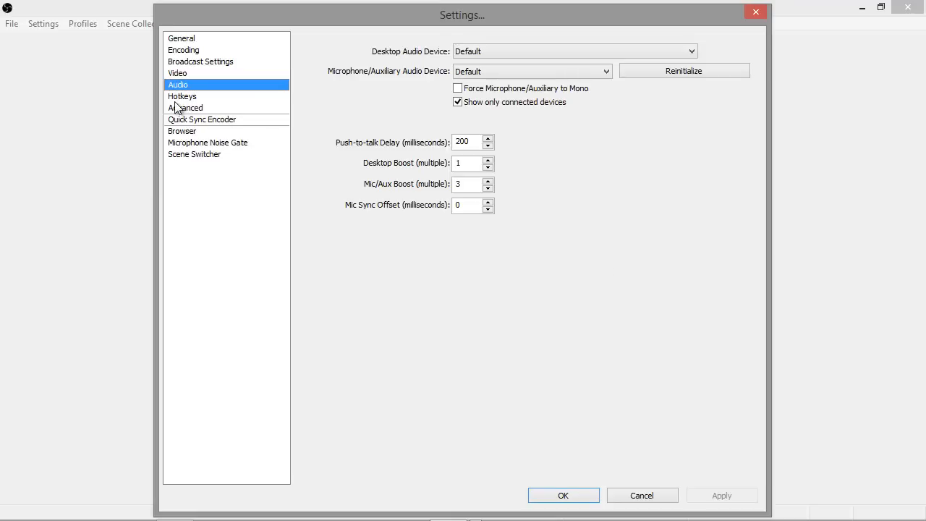
mouse_move(209, 160)
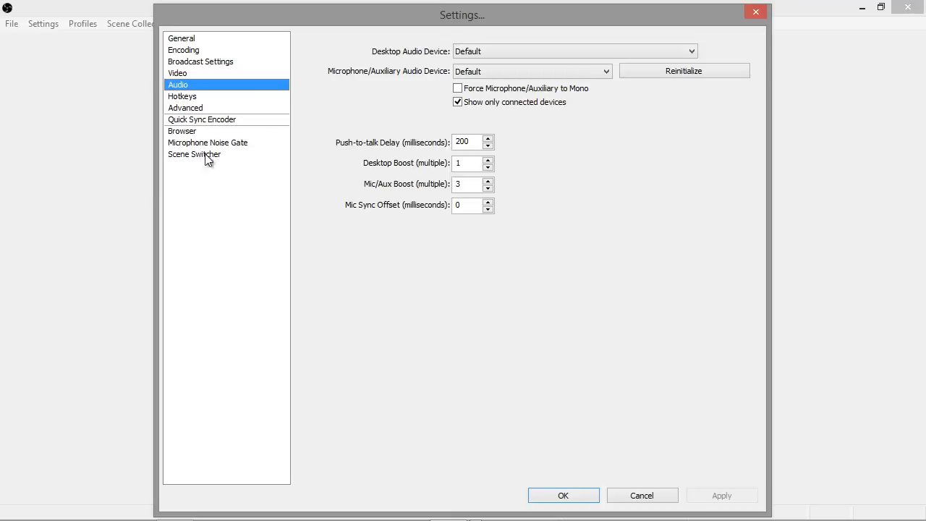
mouse_move(651, 495)
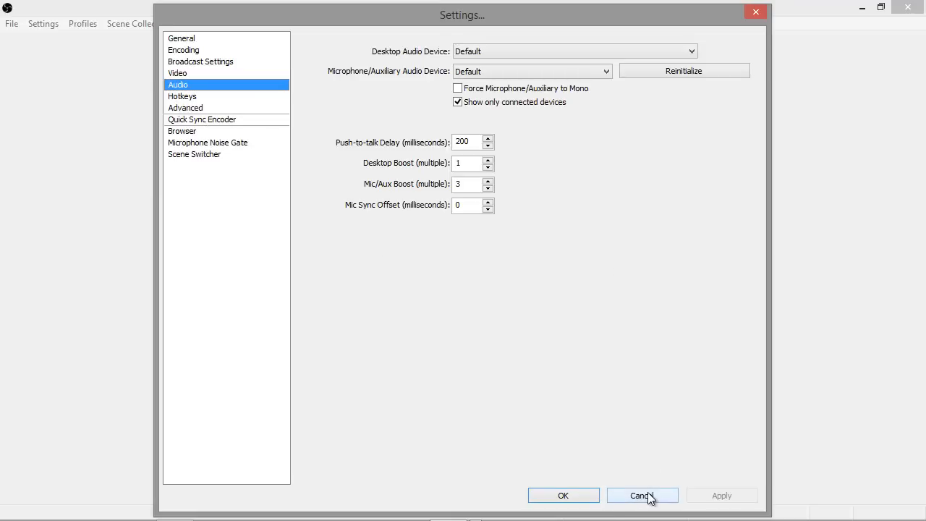
- Close the settings and add a new empty scene named 'Tutorial'
click(643, 495)
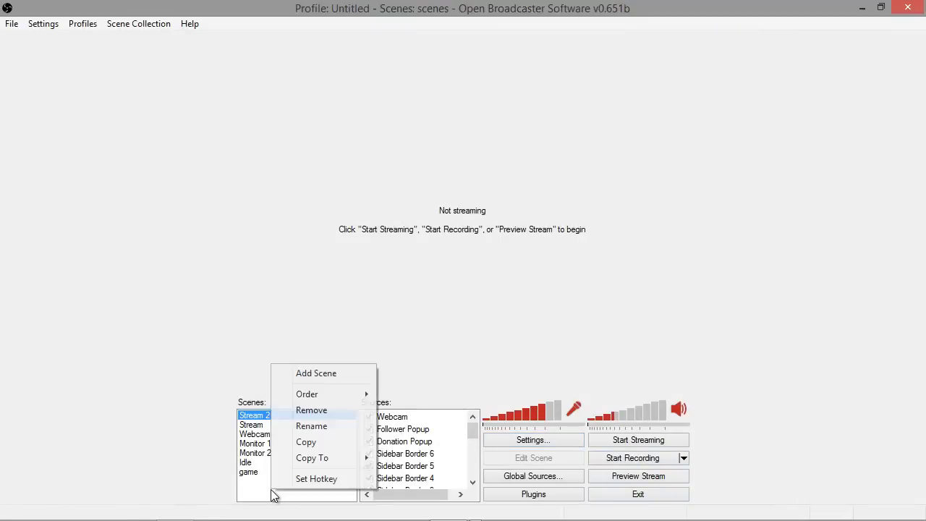
click(315, 373)
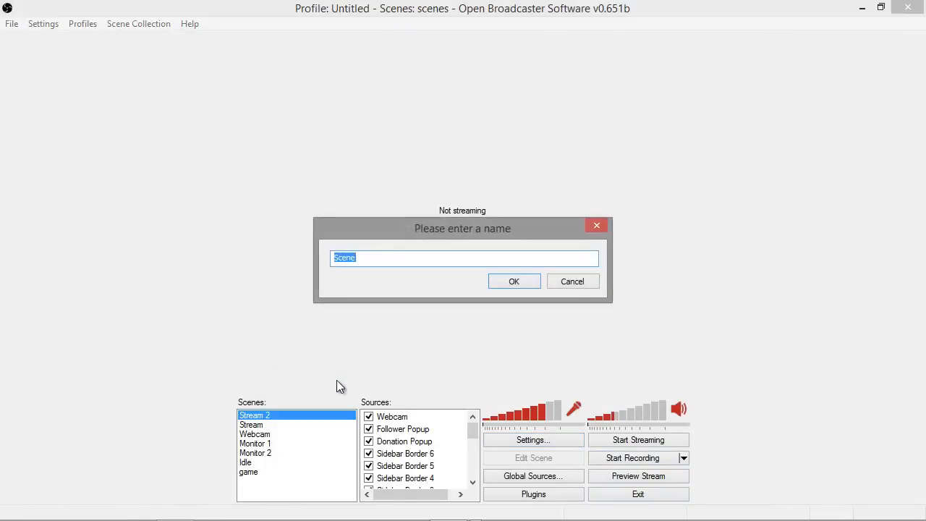
mouse_move(371, 376)
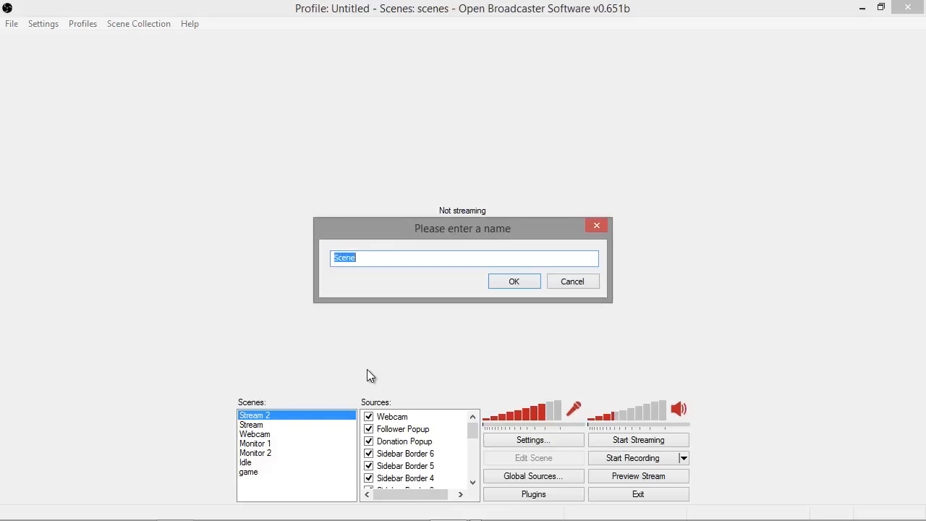
text(Tutorial)
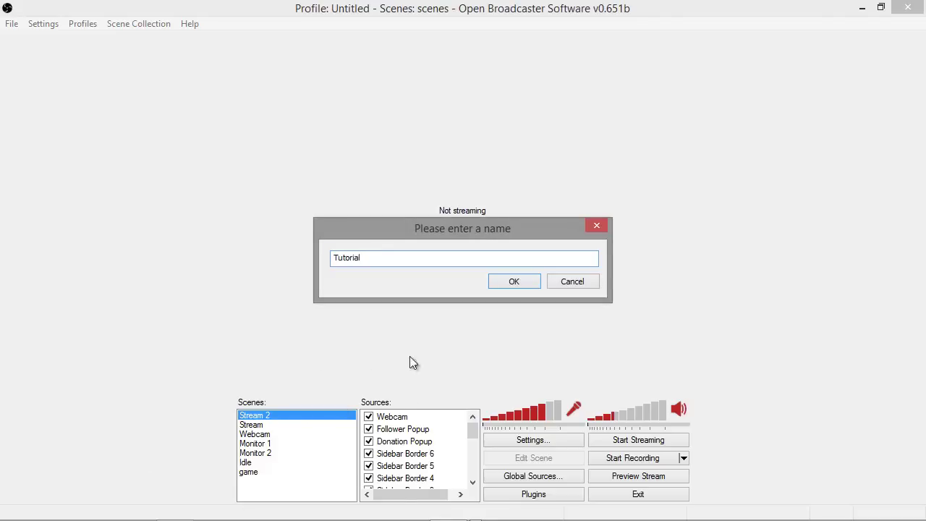
click(513, 280)
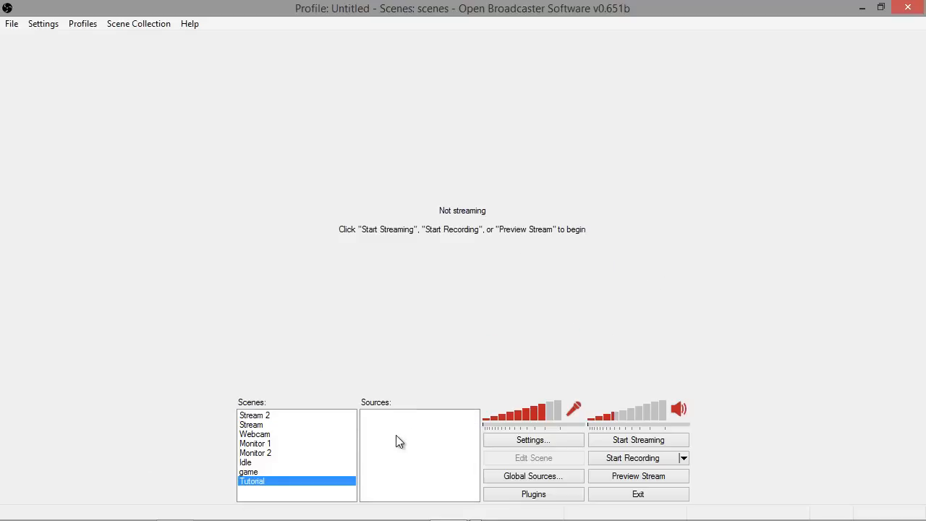
- Add a Game Capture source named Game capturing the RuneScape application
right_click(399, 441)
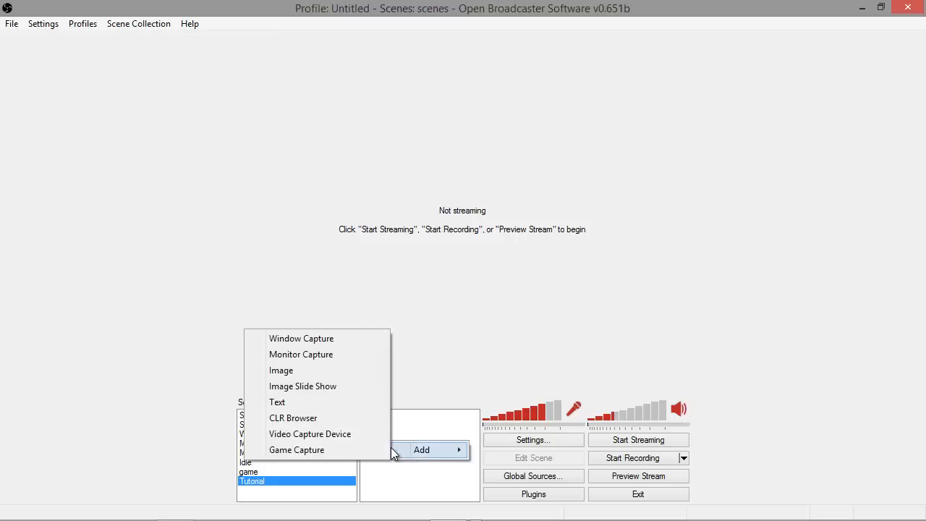
mouse_move(303, 402)
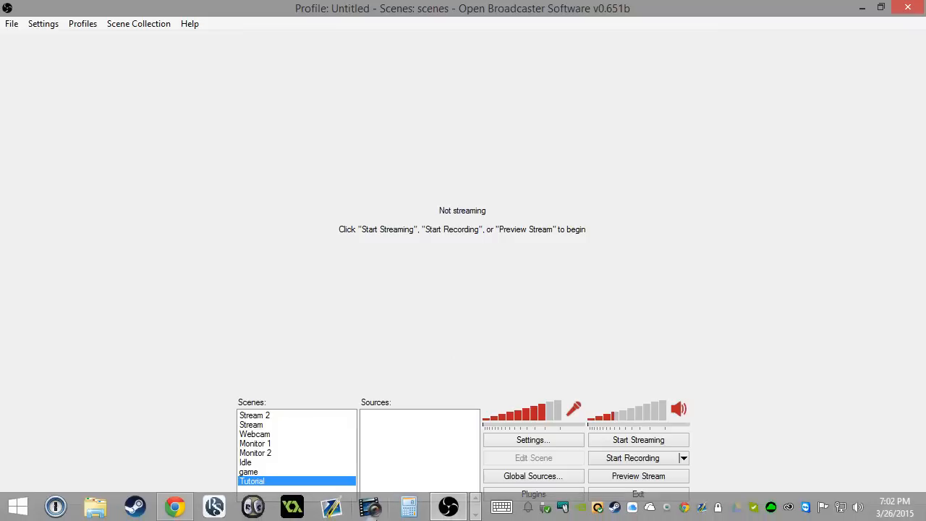
mouse_move(330, 472)
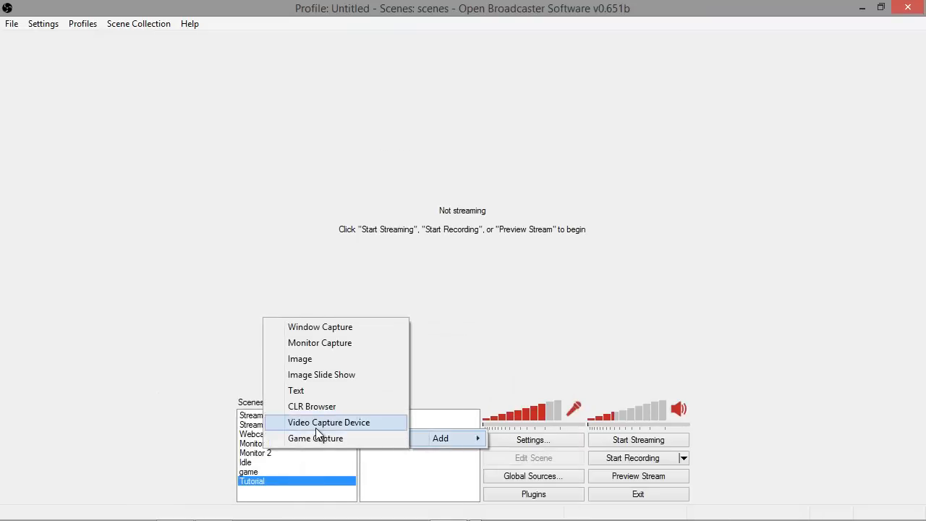
mouse_move(315, 443)
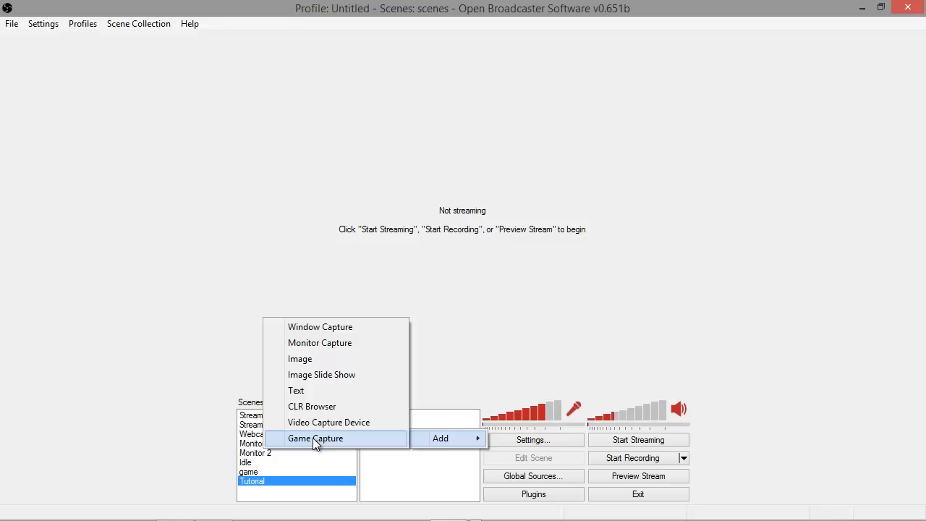
click(315, 439)
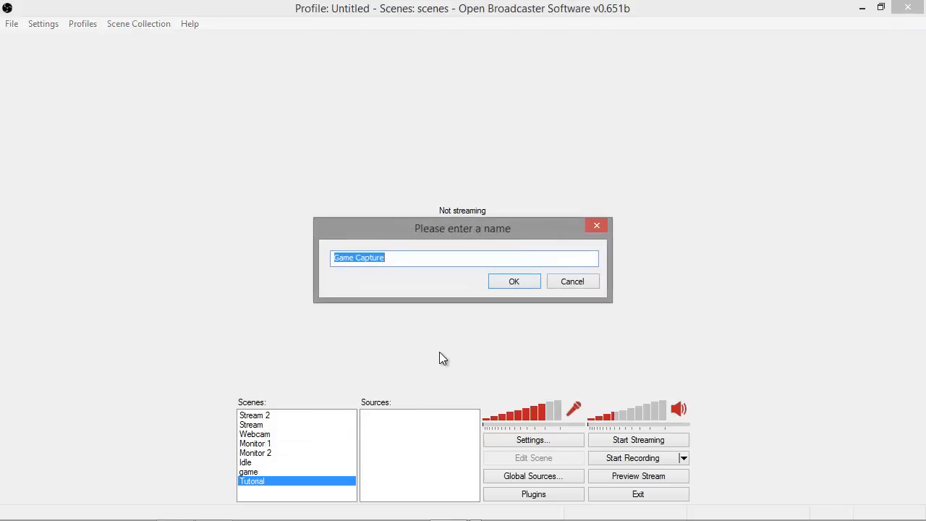
click(515, 280)
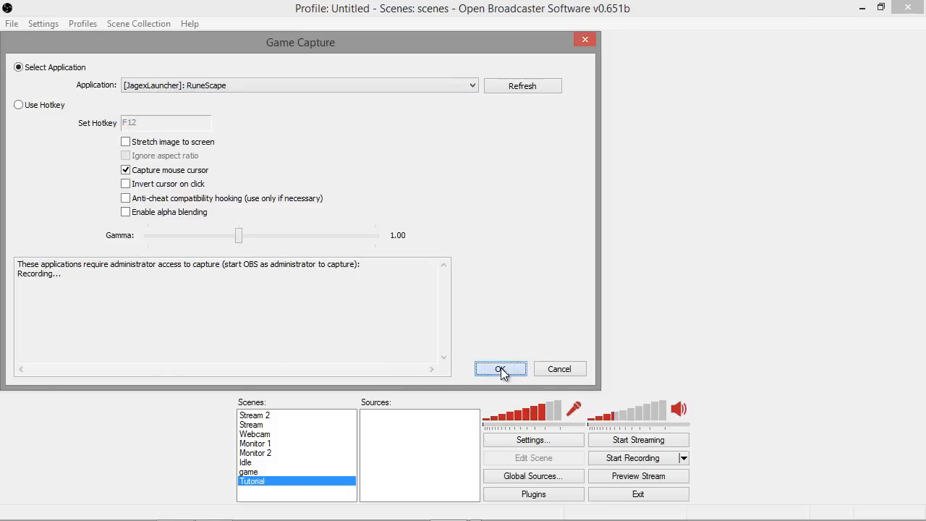
click(501, 369)
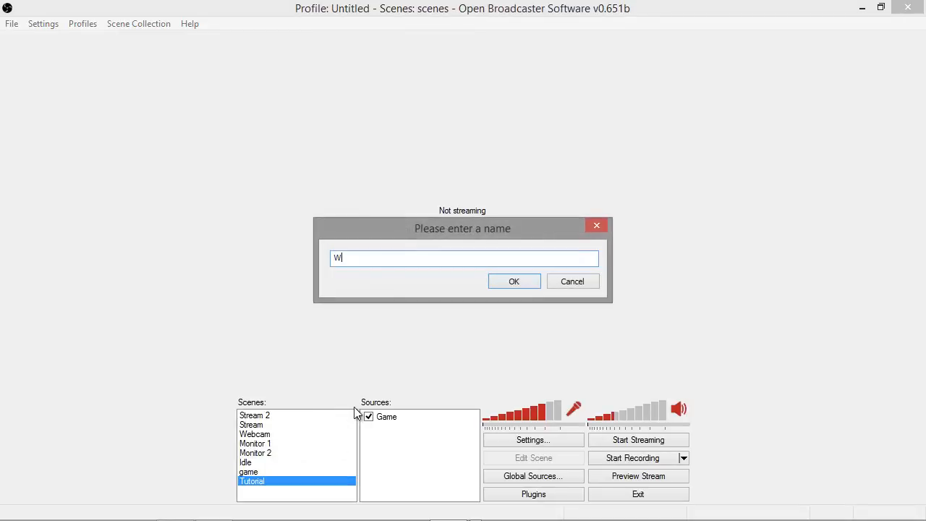
- Add a Video Capture Device source named Webcam using the Logitech webcam
click(513, 281)
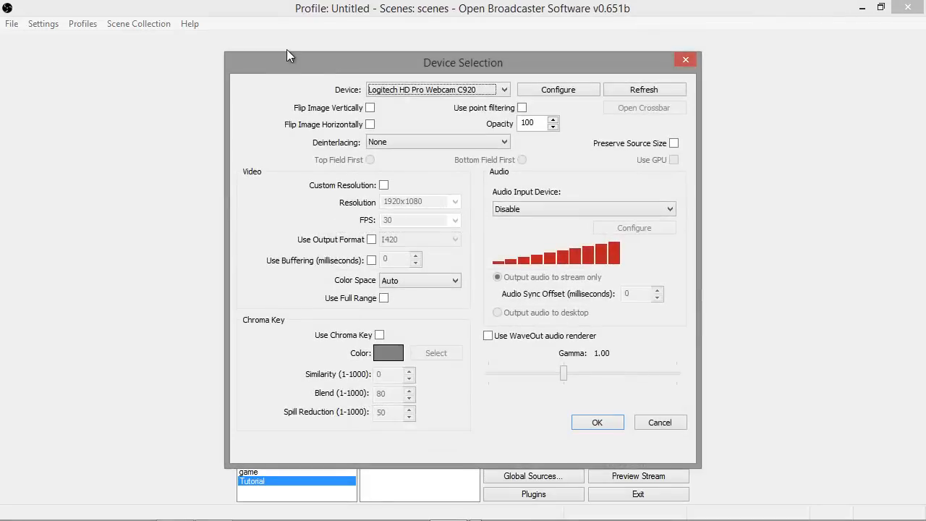
click(597, 422)
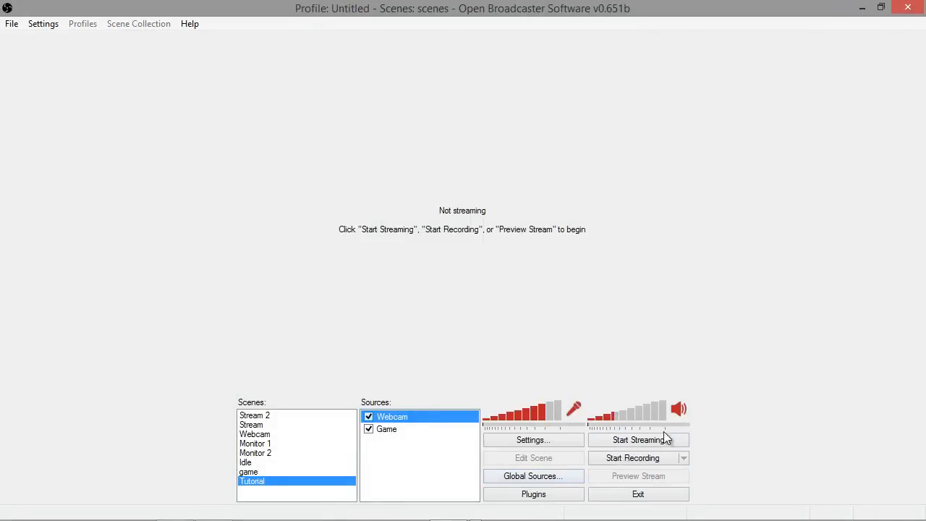
- Preview the stream in edit mode and log in to RuneScape so the game shows
click(638, 476)
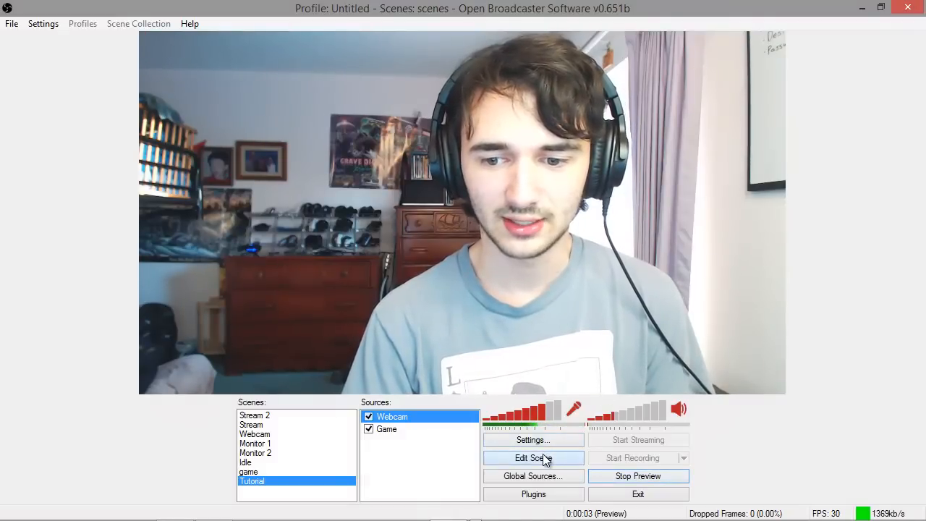
click(532, 457)
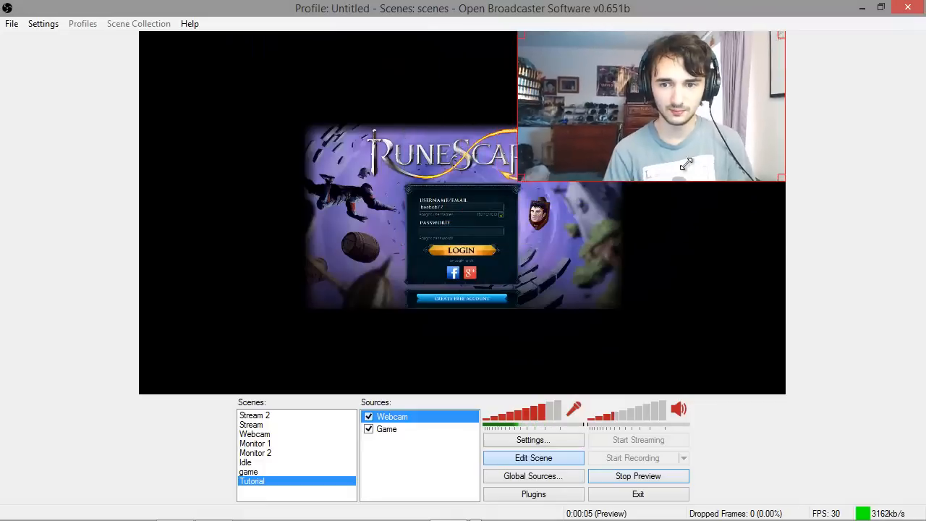
right_click(387, 428)
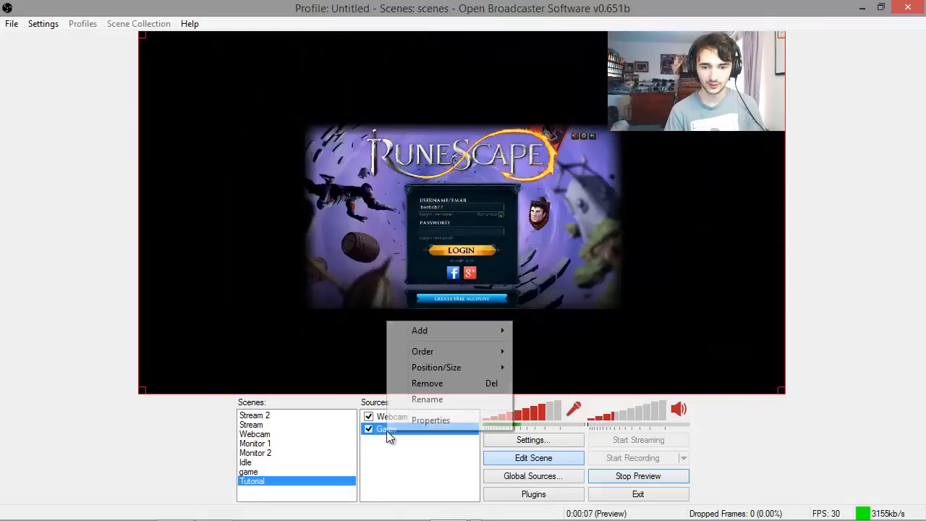
mouse_move(437, 367)
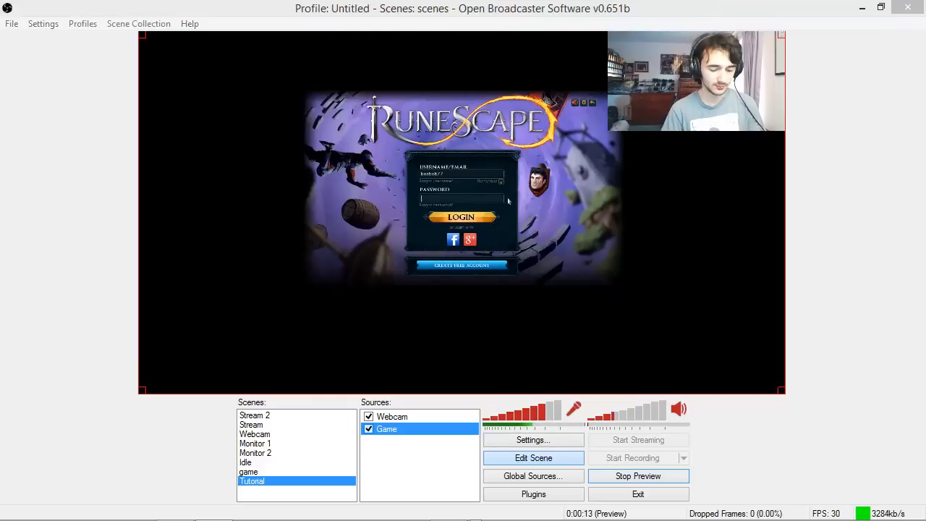
text(password)
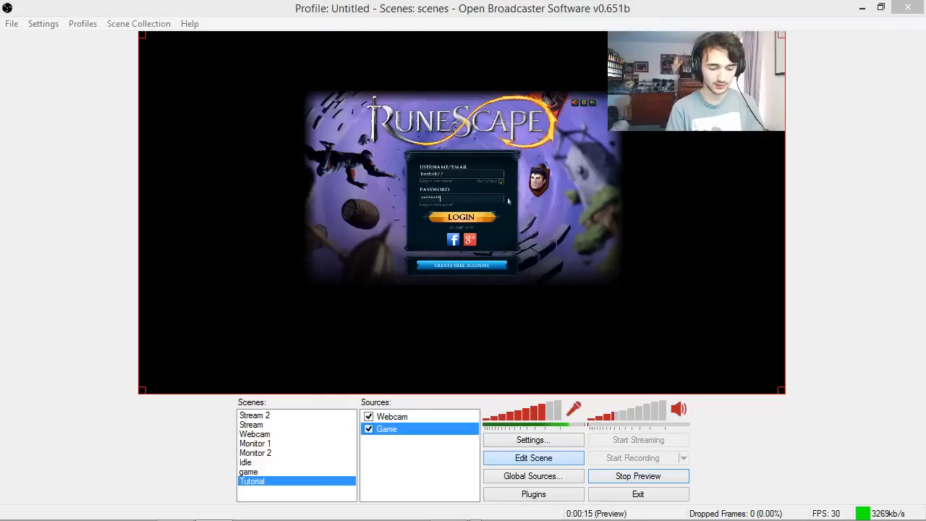
click(460, 217)
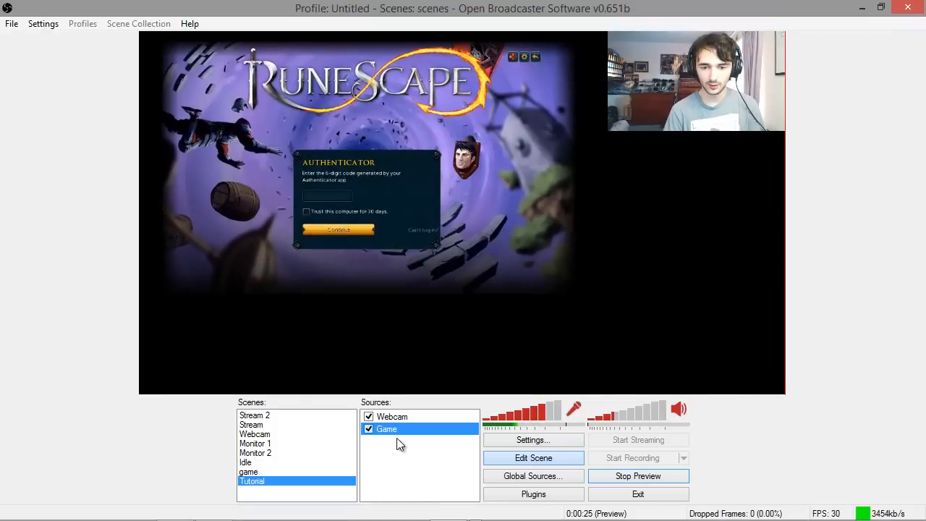
- Fit the Game source to the whole frame, leaving the webcam in the top-right corner
right_click(387, 428)
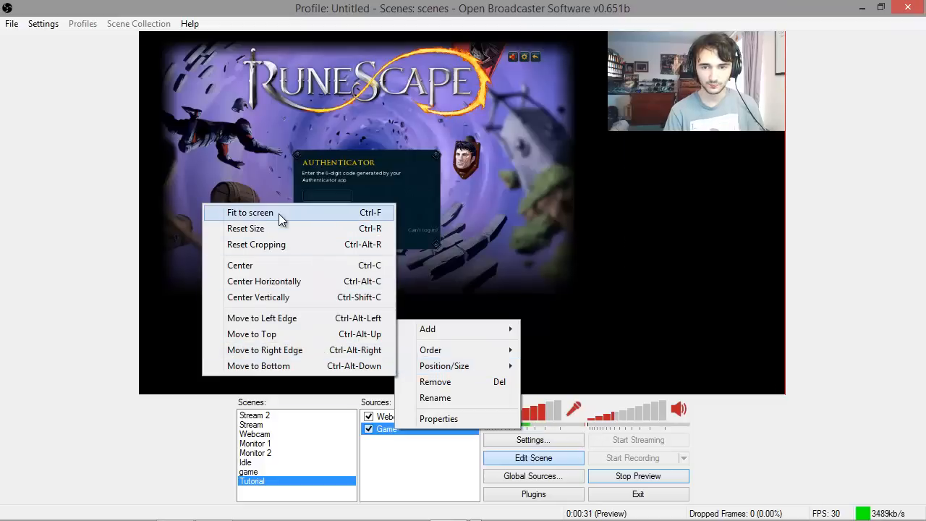
click(249, 211)
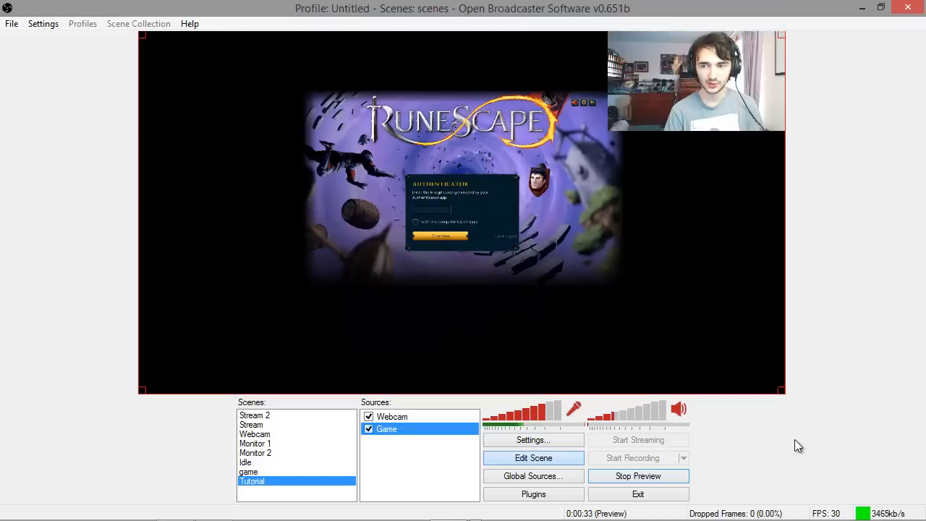
mouse_move(628, 484)
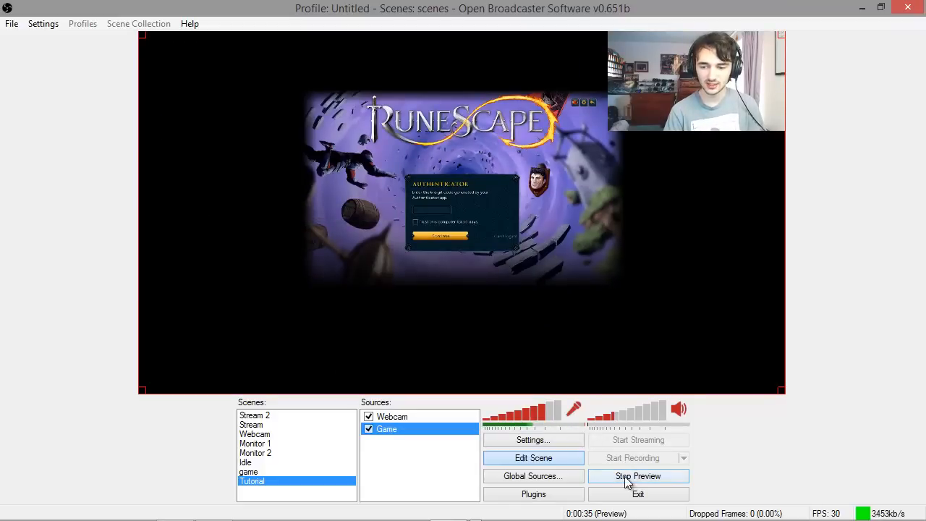
- Stop the preview, start streaming live to Twitch and view the channel's public page
click(638, 476)
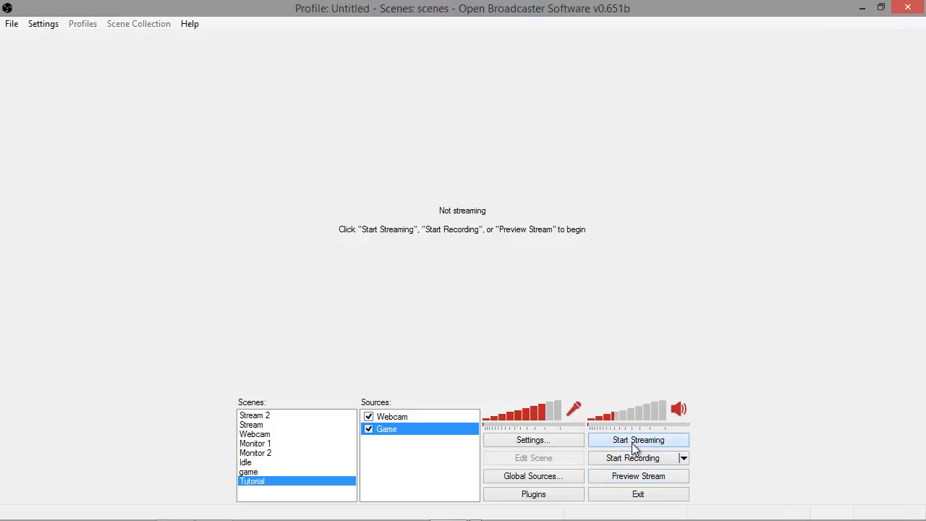
click(636, 439)
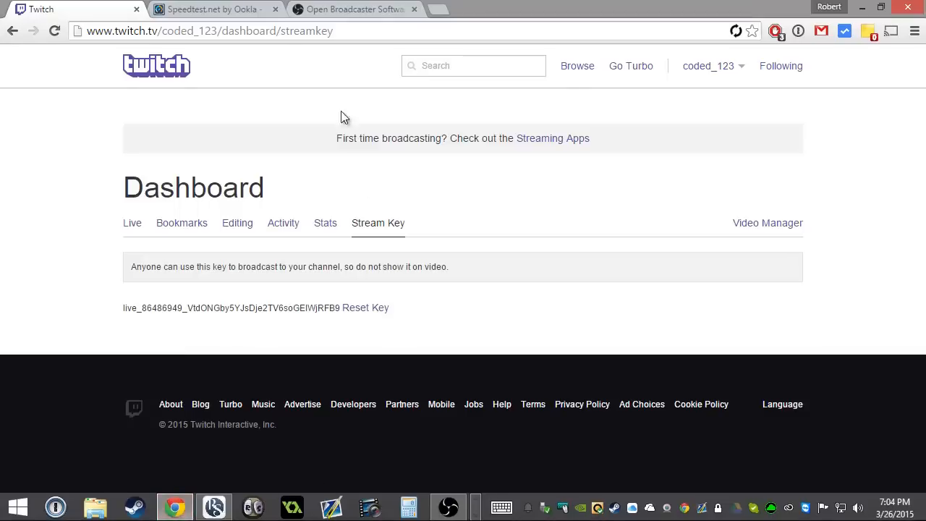
mouse_move(680, 87)
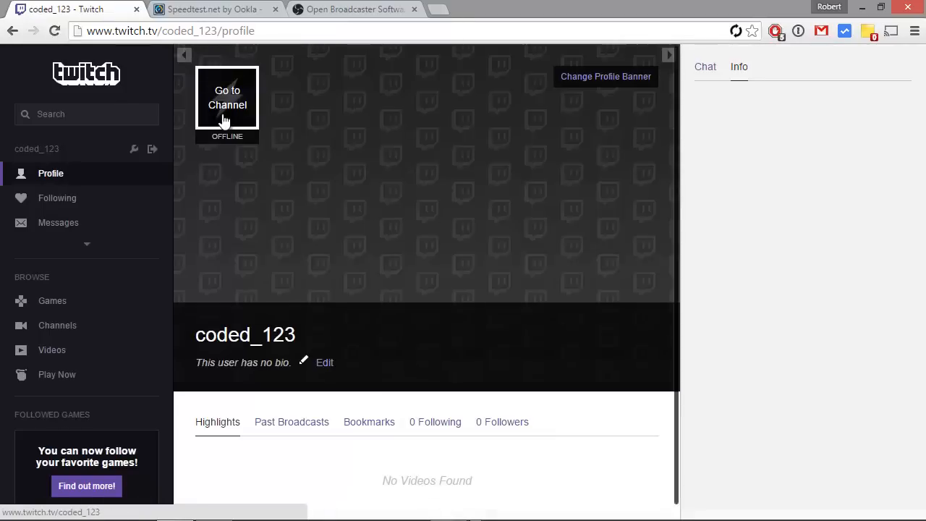
click(228, 98)
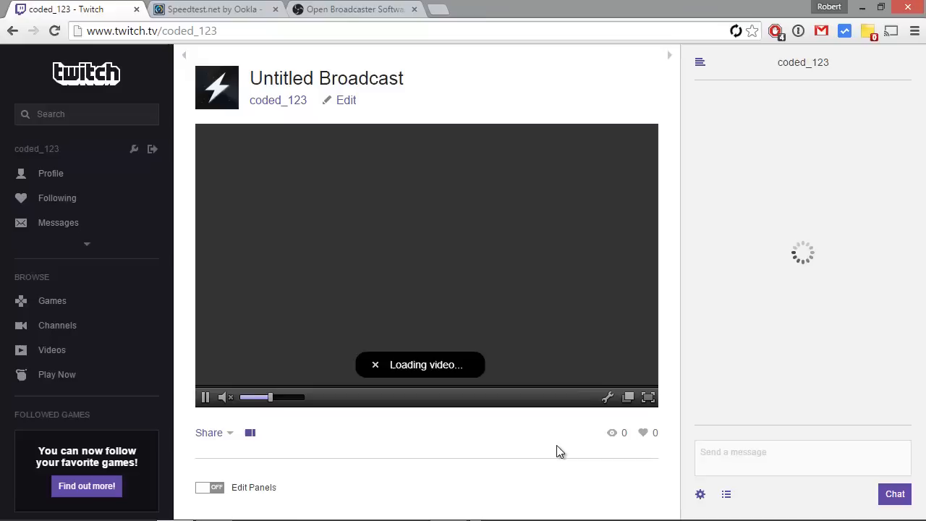